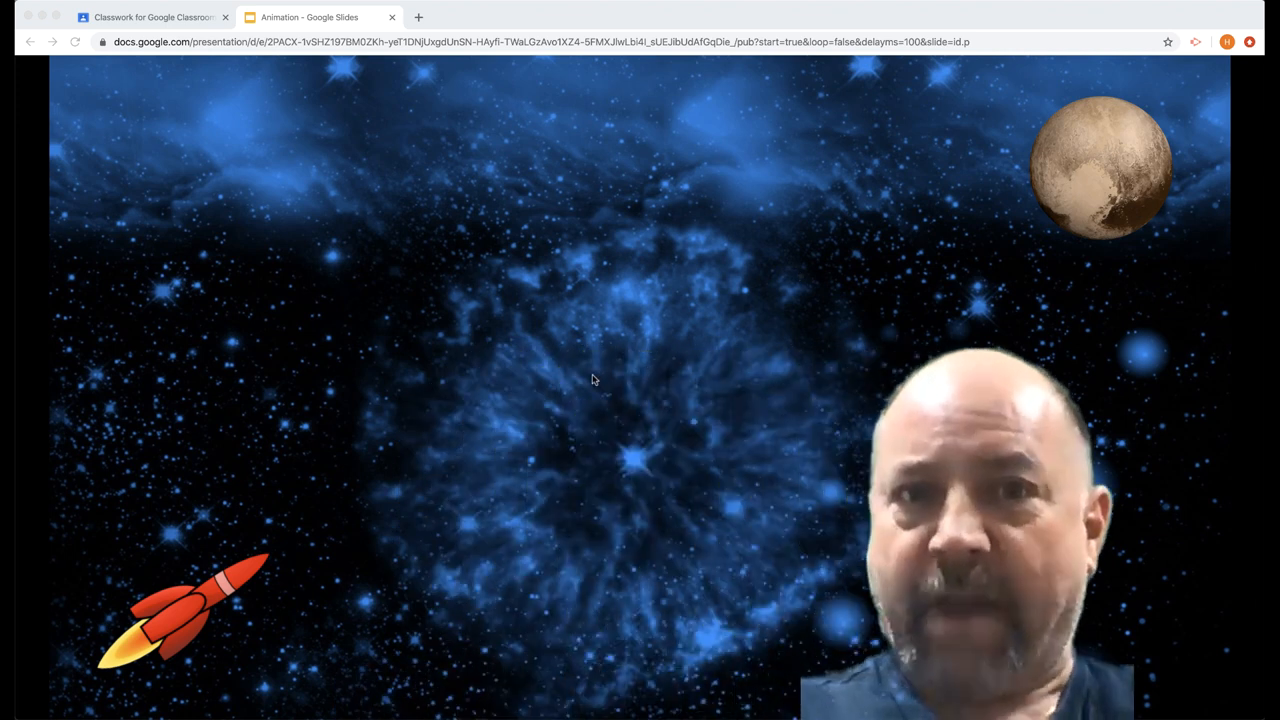
{"action": "mouse_move", "coordinate": [204, 676]}
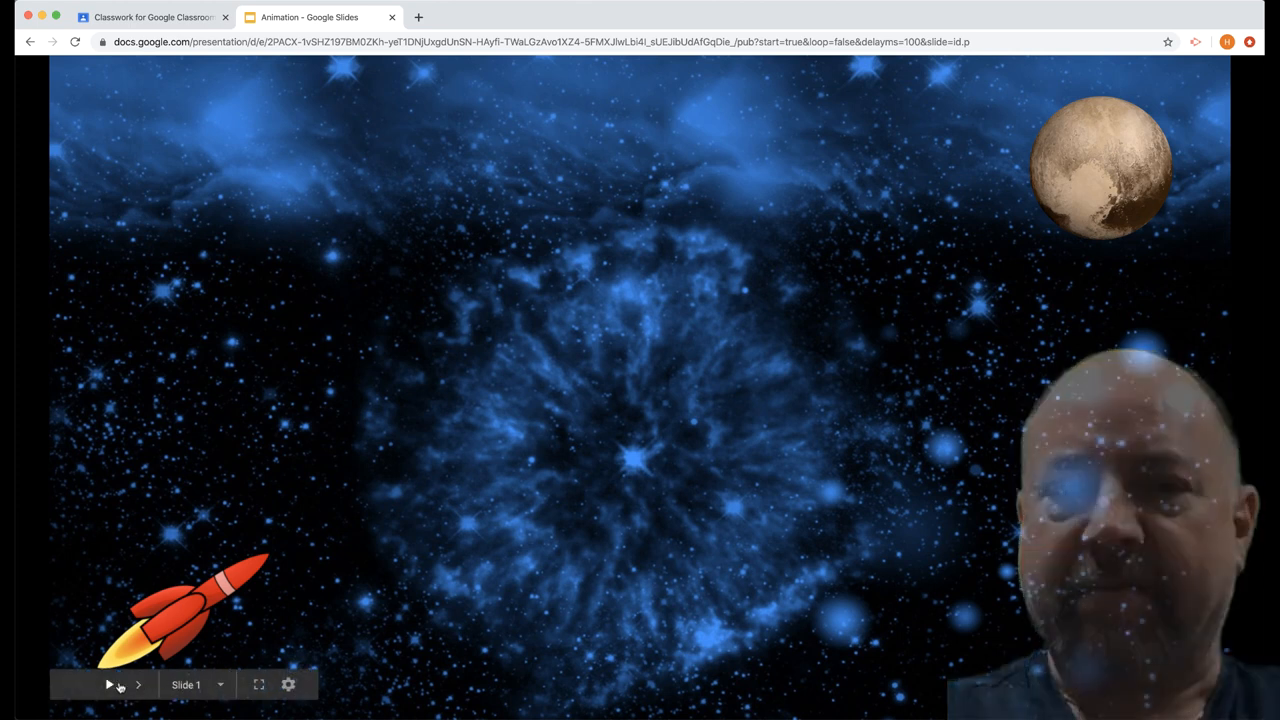
- Play the published space animation through to its final slide
{"action": "left_click", "coordinate": [110, 684]}
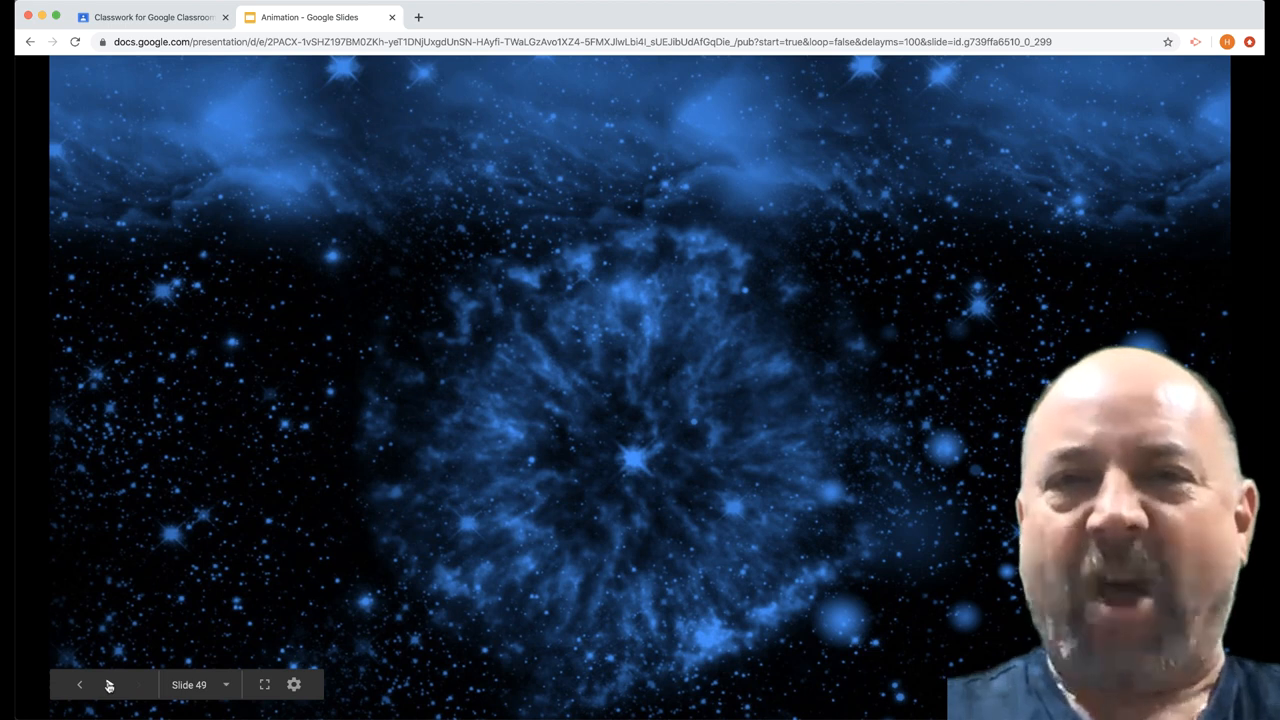
{"action": "mouse_move", "coordinate": [108, 688]}
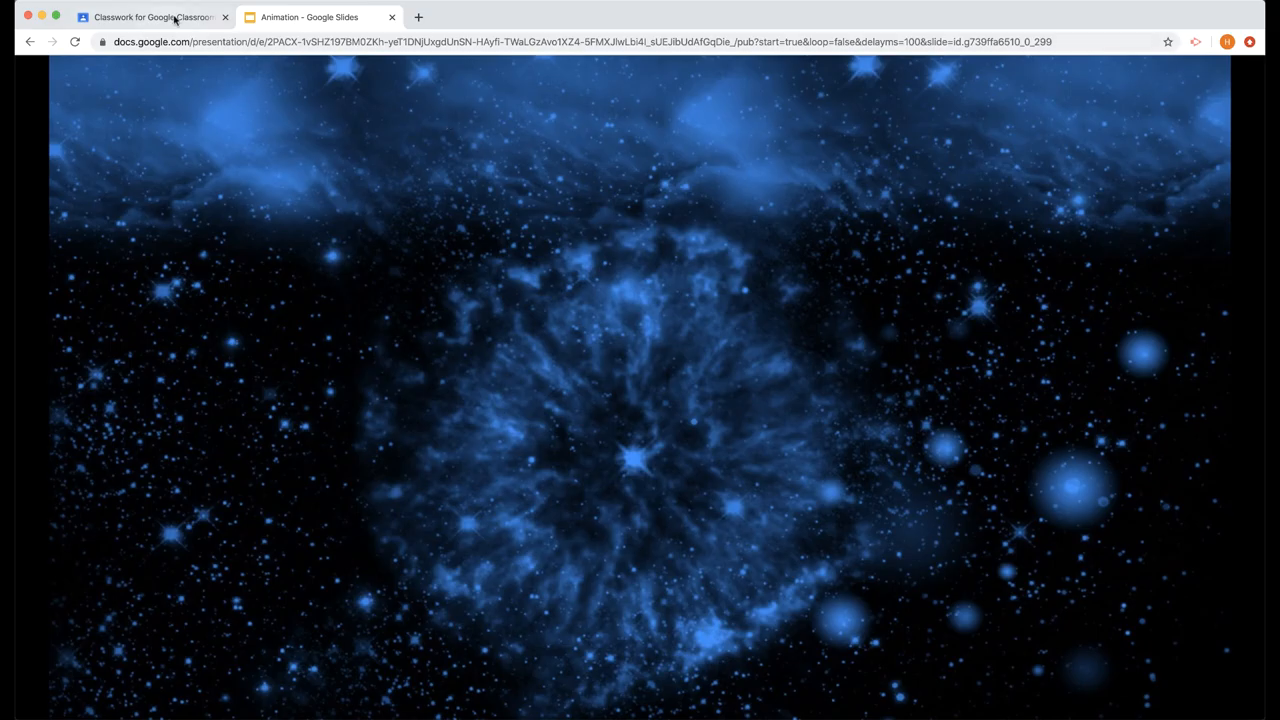
- From the Classroom 'Create an Animation' assignment, open the attached 'My Cool Animation' Slides file
{"action": "left_click", "coordinate": [160, 18]}
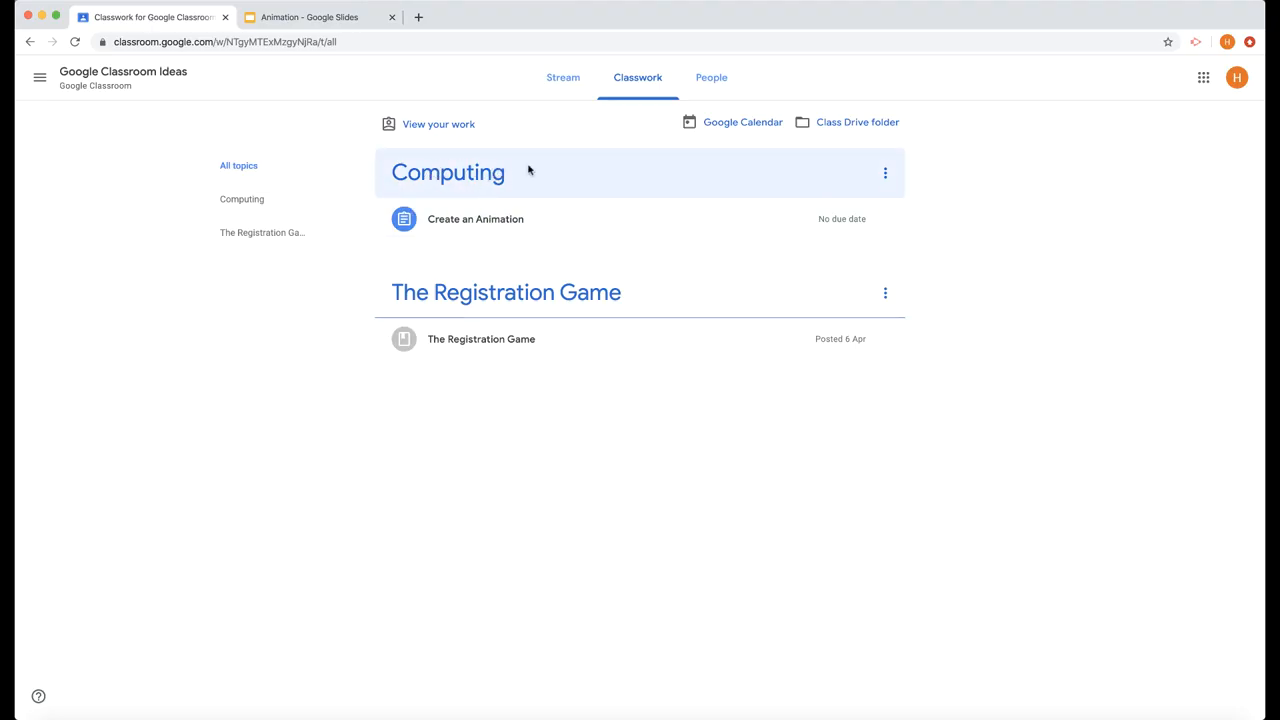
{"action": "mouse_move", "coordinate": [512, 220]}
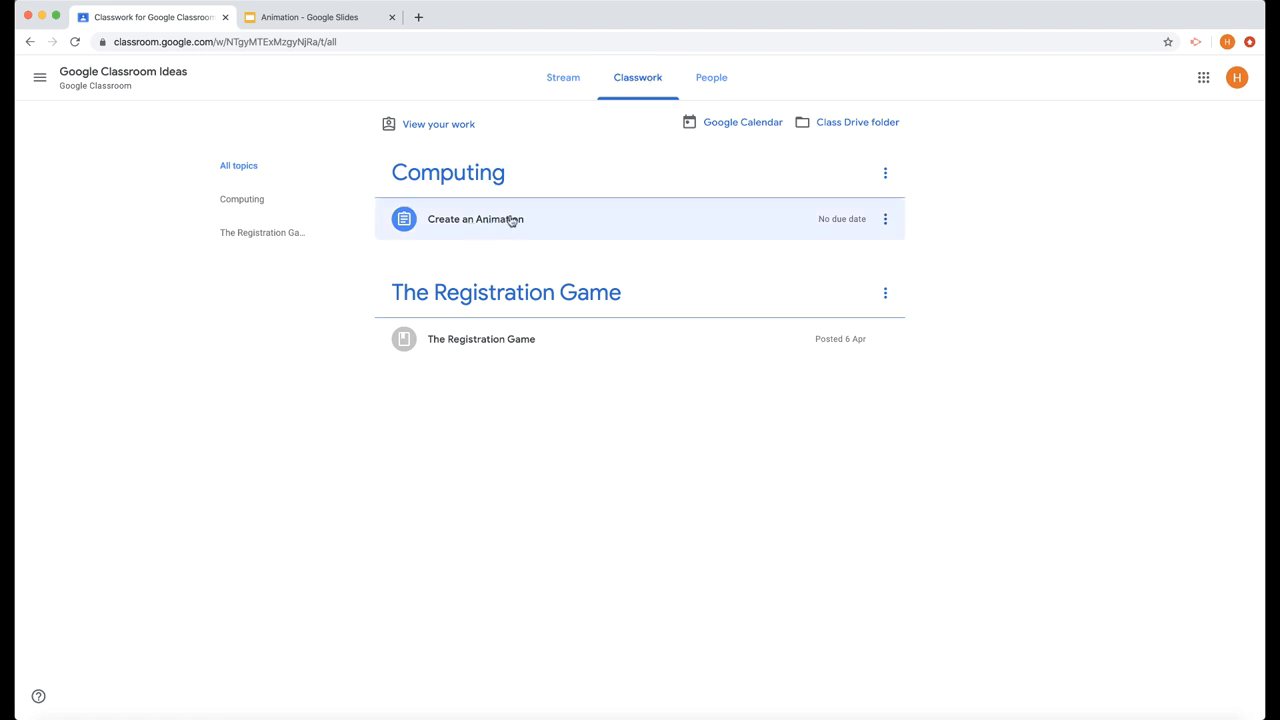
{"action": "left_click", "coordinate": [476, 218]}
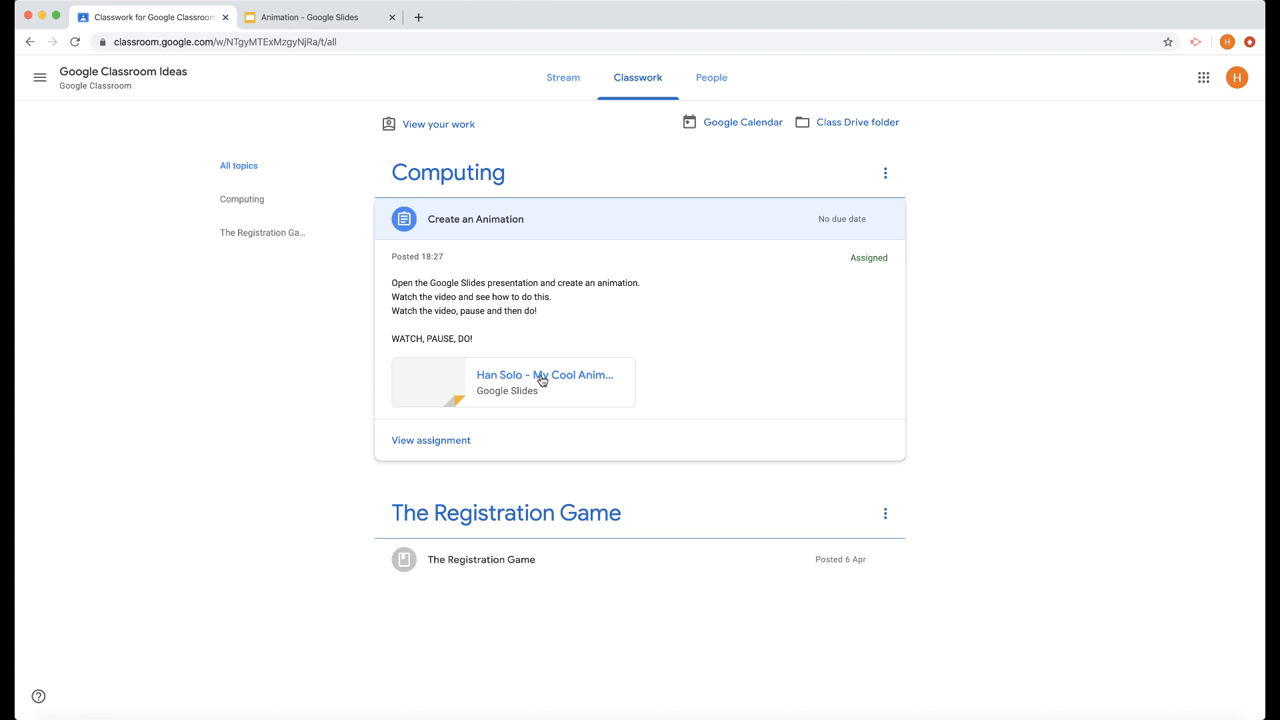
{"action": "mouse_move", "coordinate": [424, 444]}
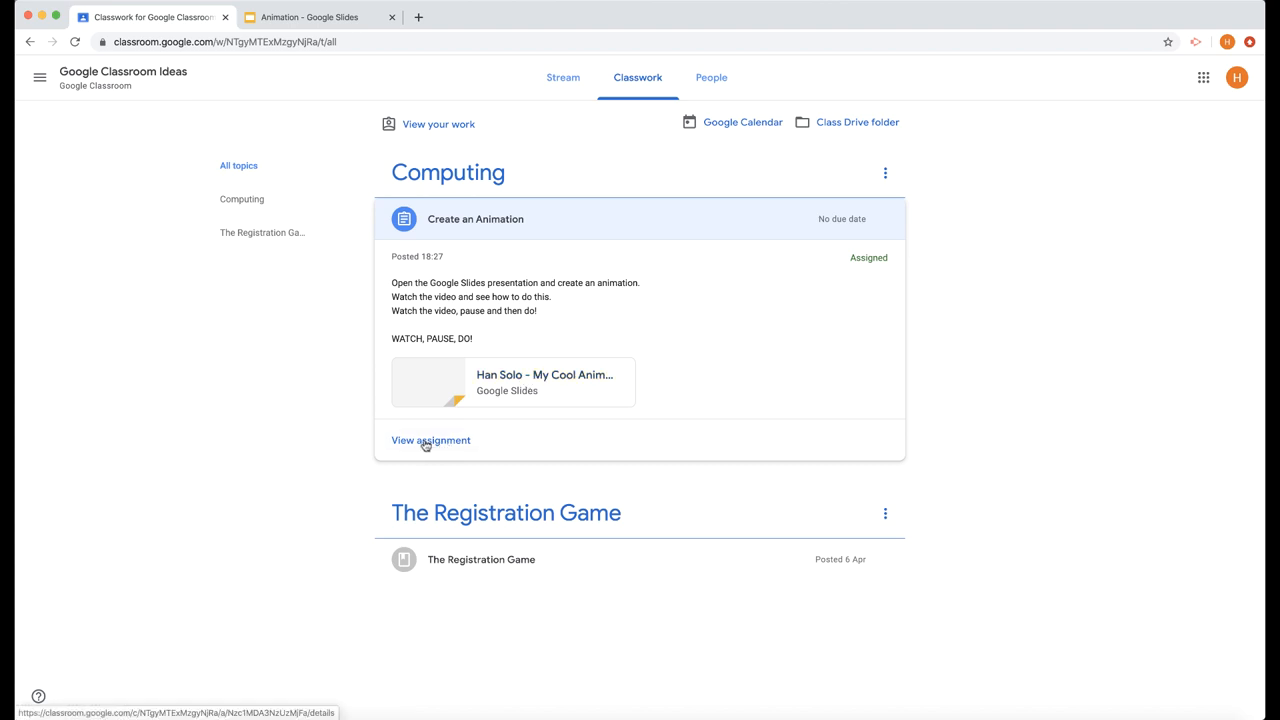
{"action": "left_click", "coordinate": [428, 440]}
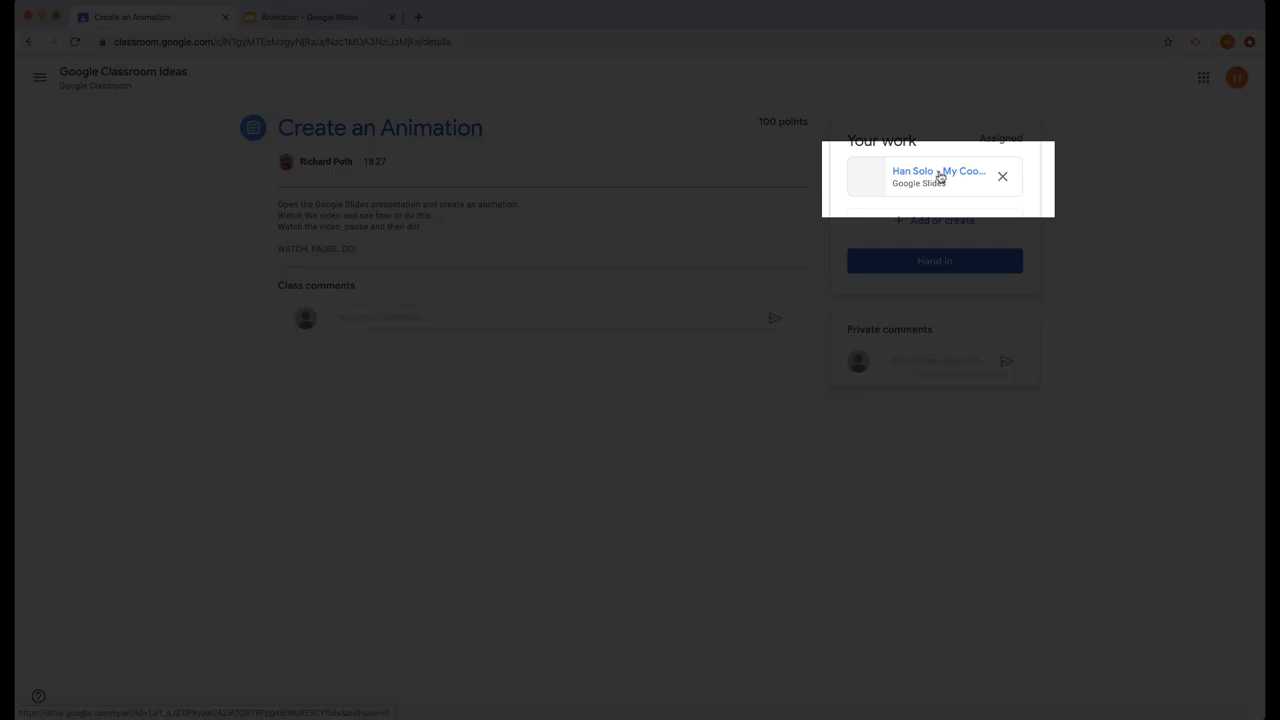
{"action": "left_click", "coordinate": [940, 172]}
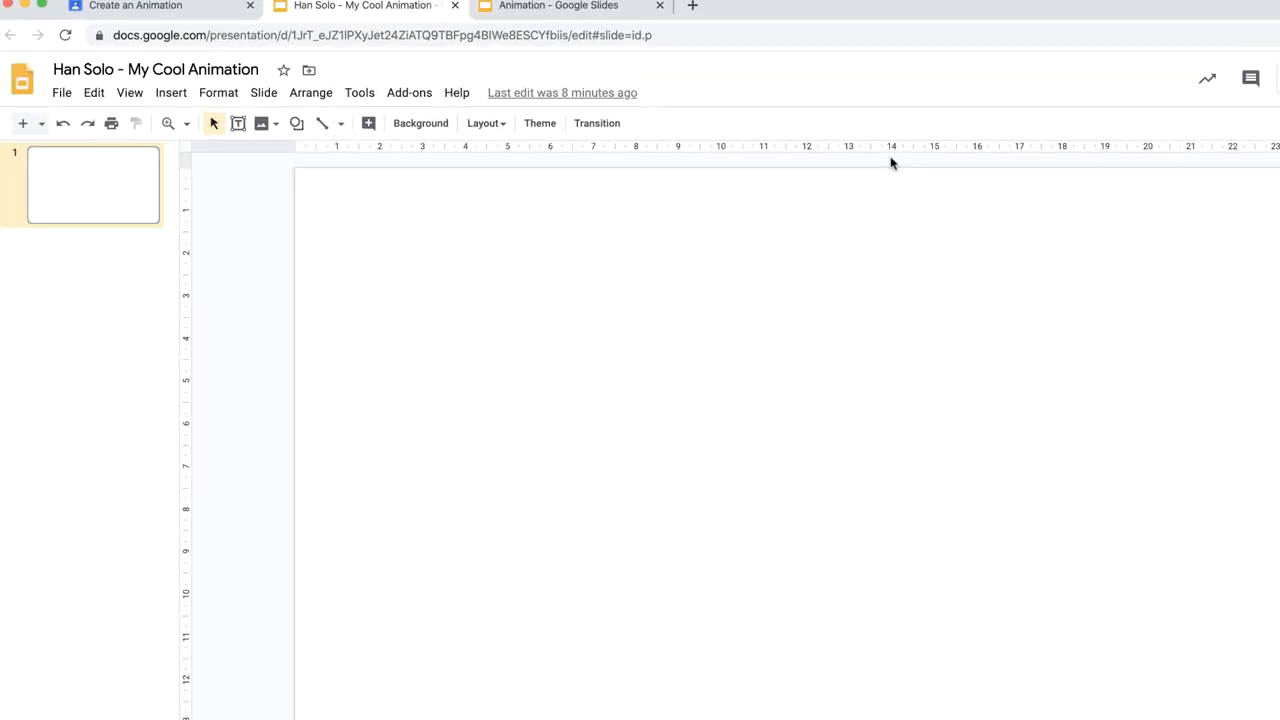
{"action": "mouse_move", "coordinate": [618, 160]}
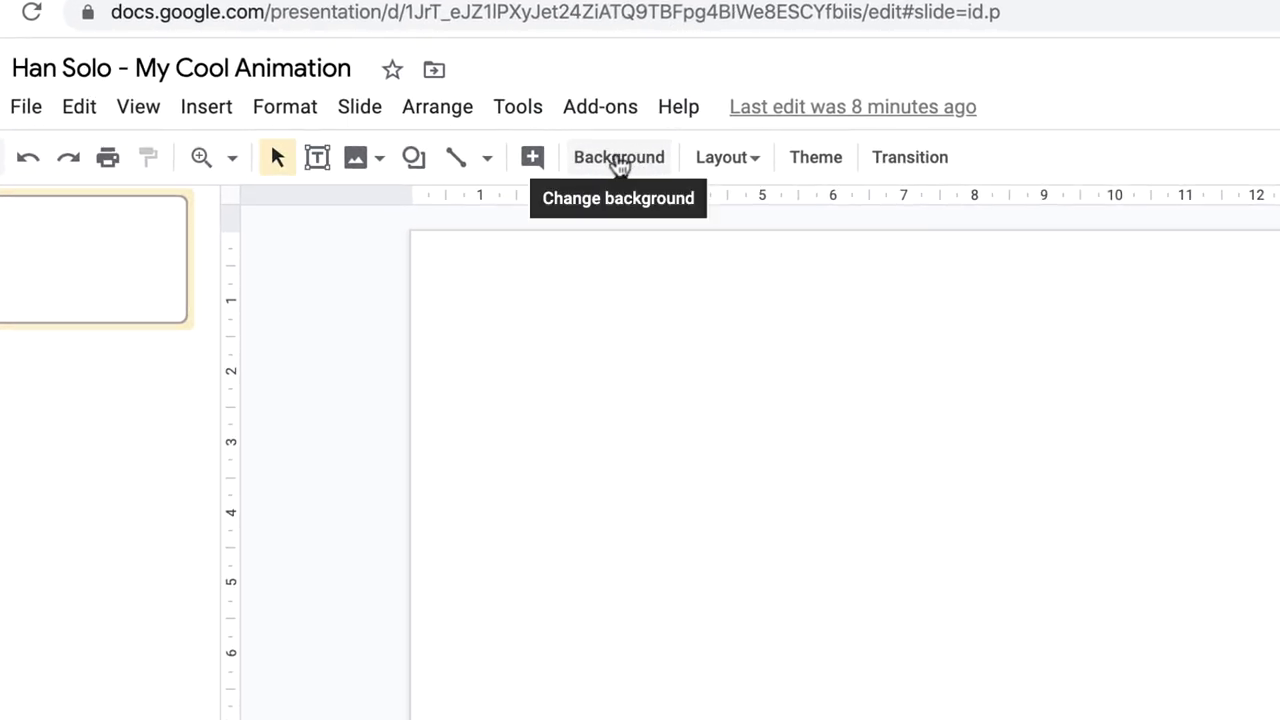
- Search Google Images for 'space' from the slide background settings
{"action": "left_click", "coordinate": [618, 156]}
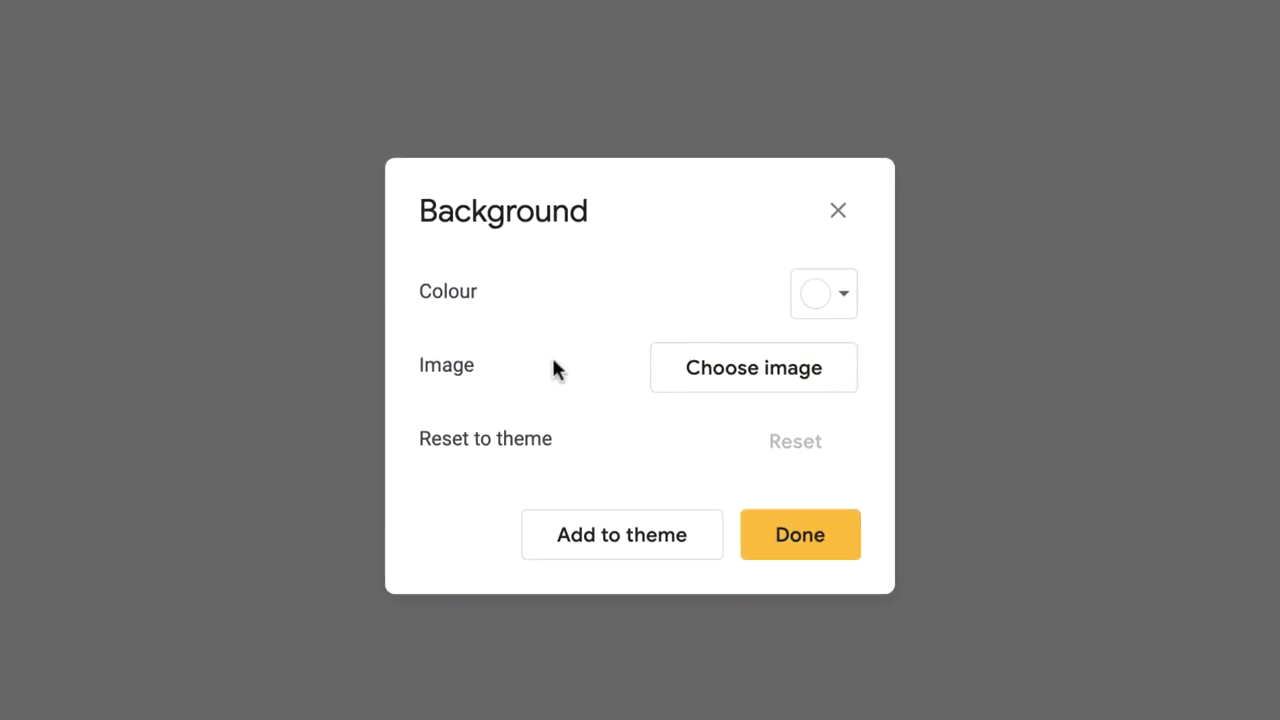
{"action": "mouse_move", "coordinate": [764, 376]}
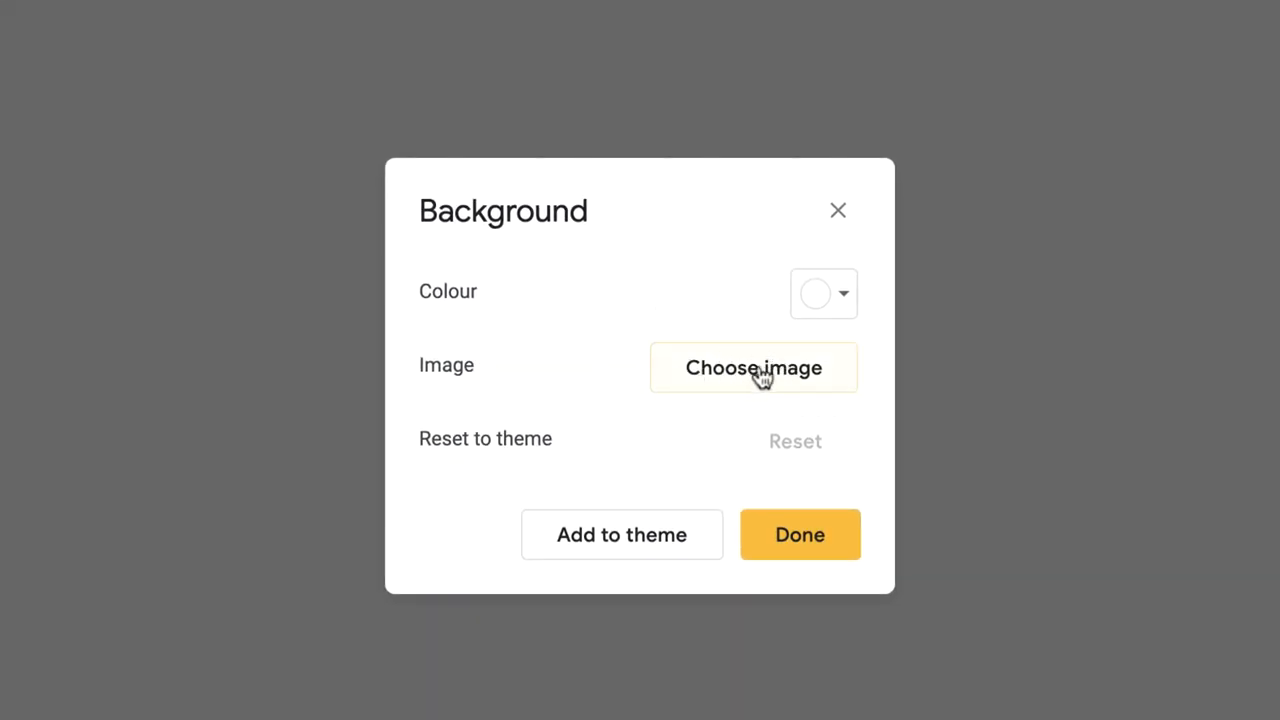
{"action": "left_click", "coordinate": [754, 368]}
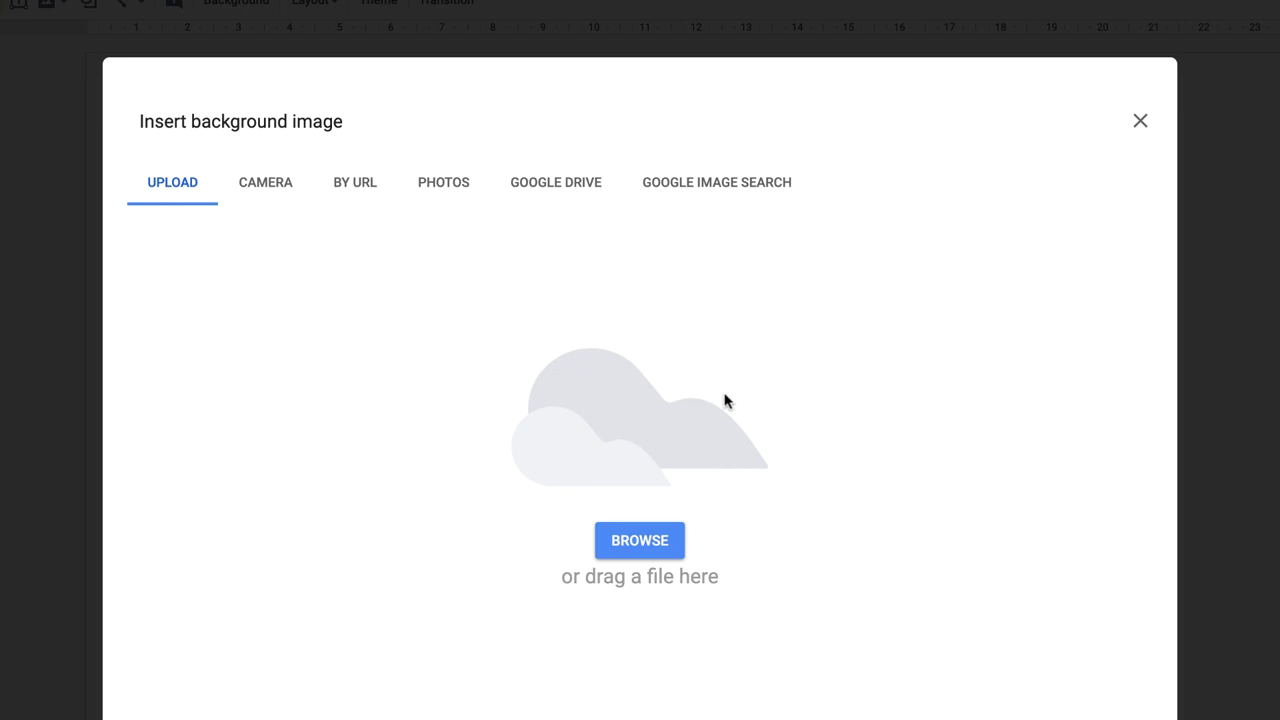
{"action": "mouse_move", "coordinate": [666, 192]}
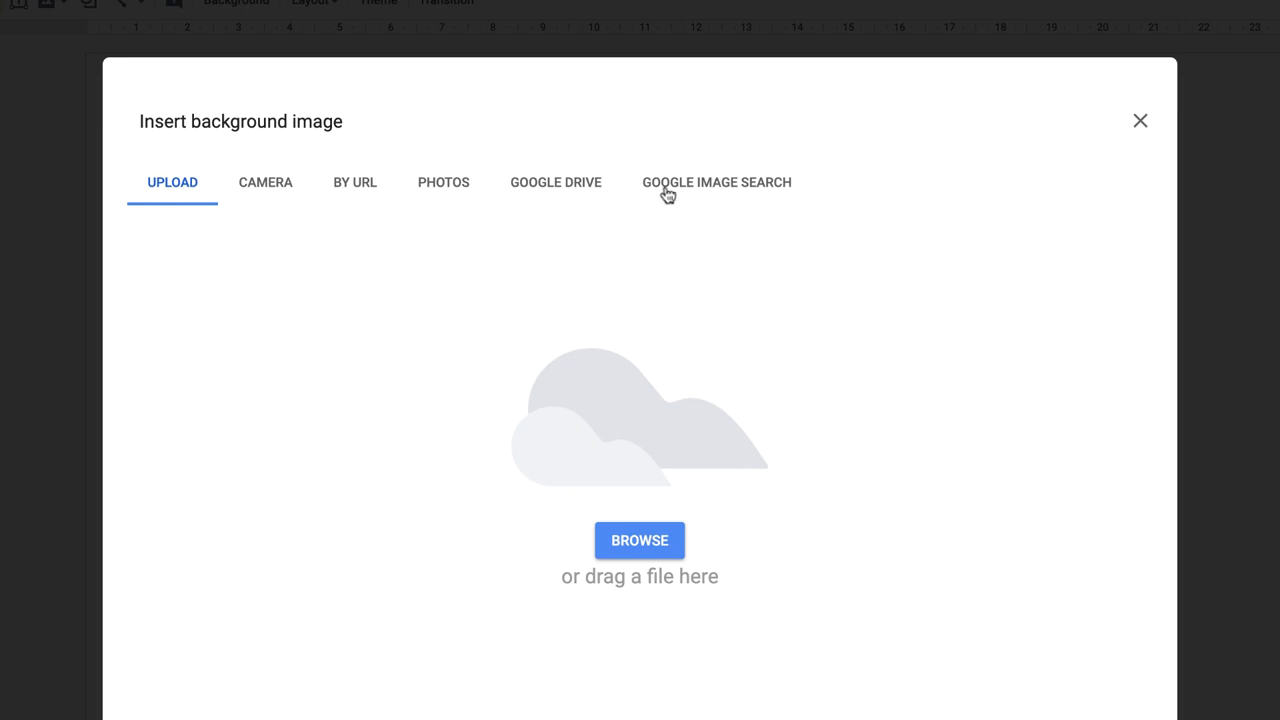
{"action": "mouse_move", "coordinate": [728, 190]}
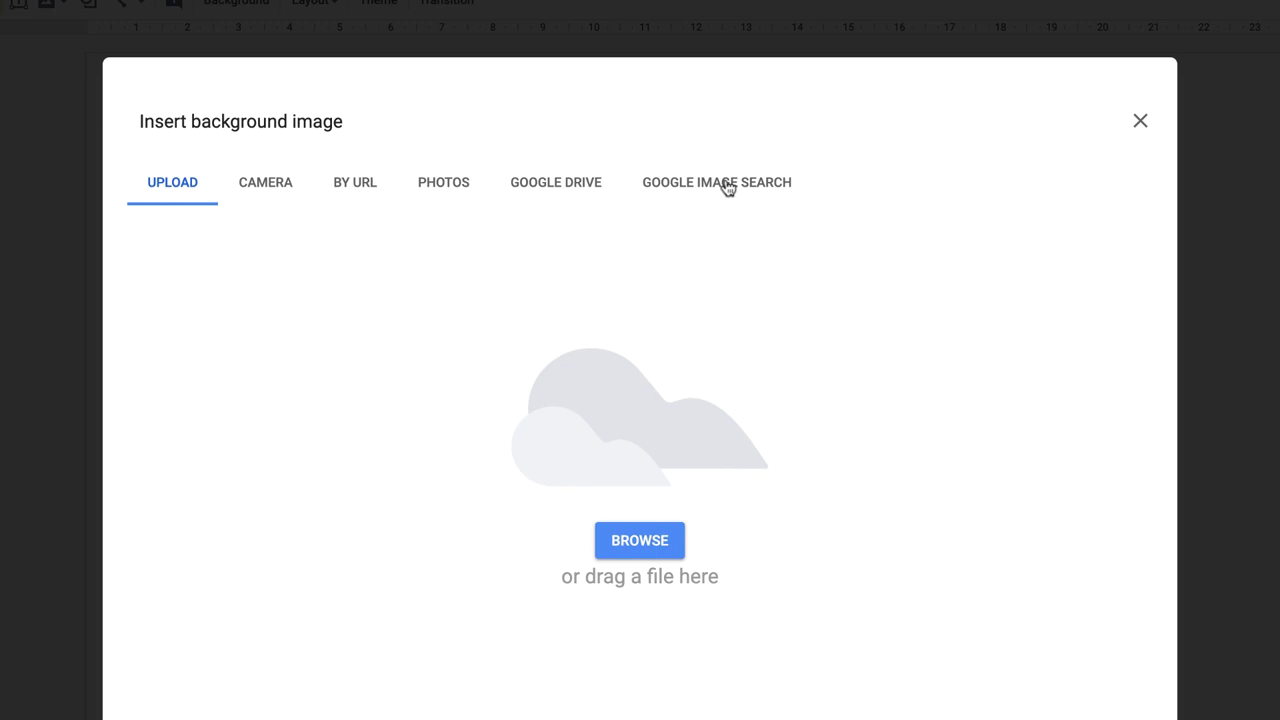
{"action": "left_click", "coordinate": [716, 182]}
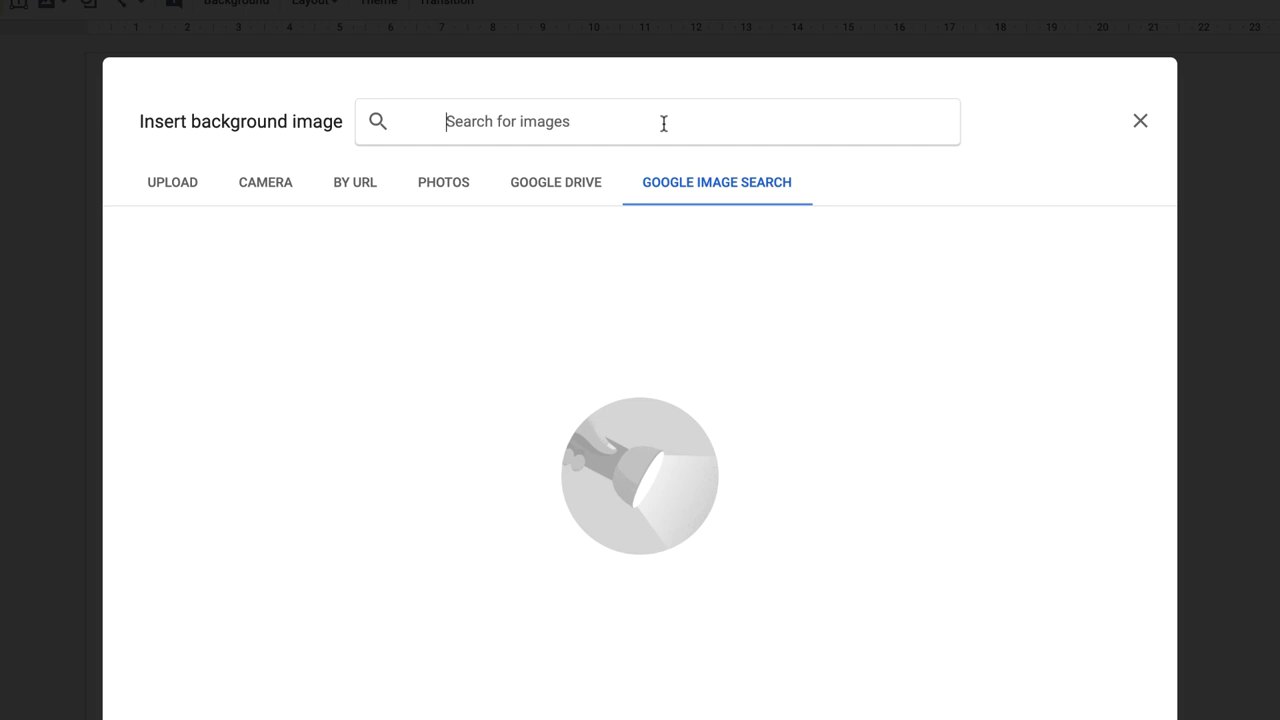
{"action": "type", "text": "space"}
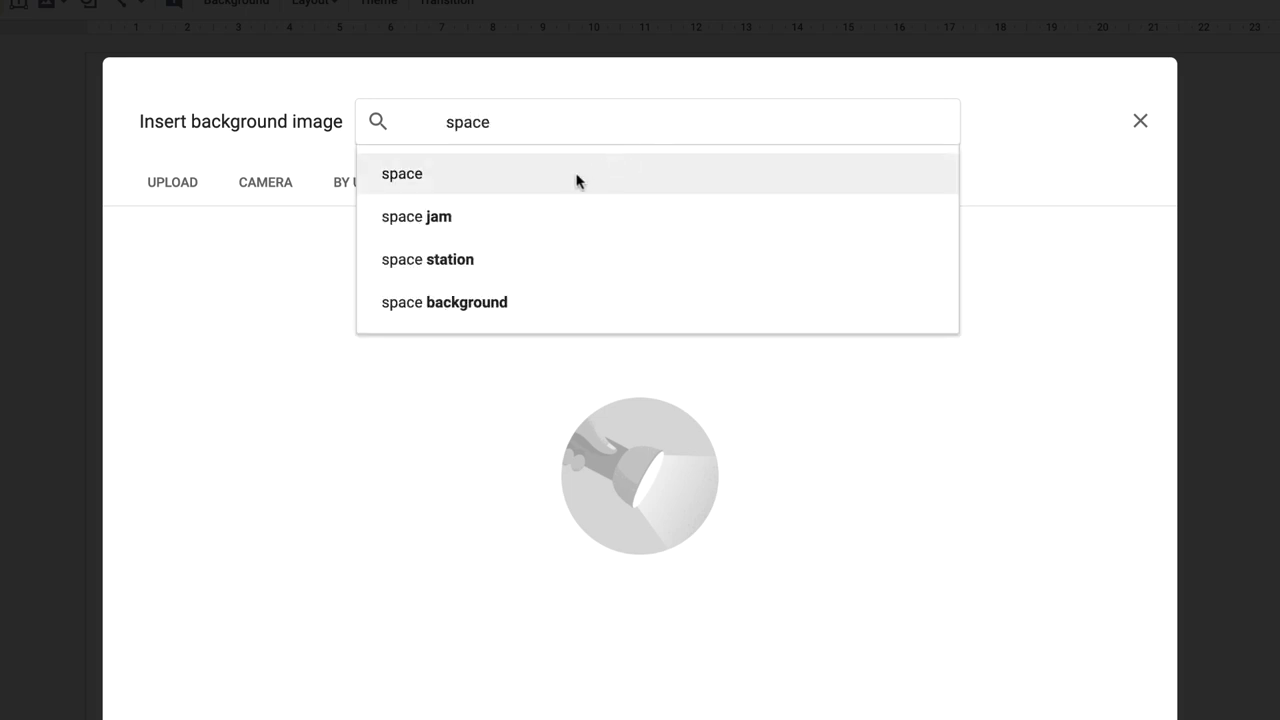
{"action": "left_click", "coordinate": [400, 172]}
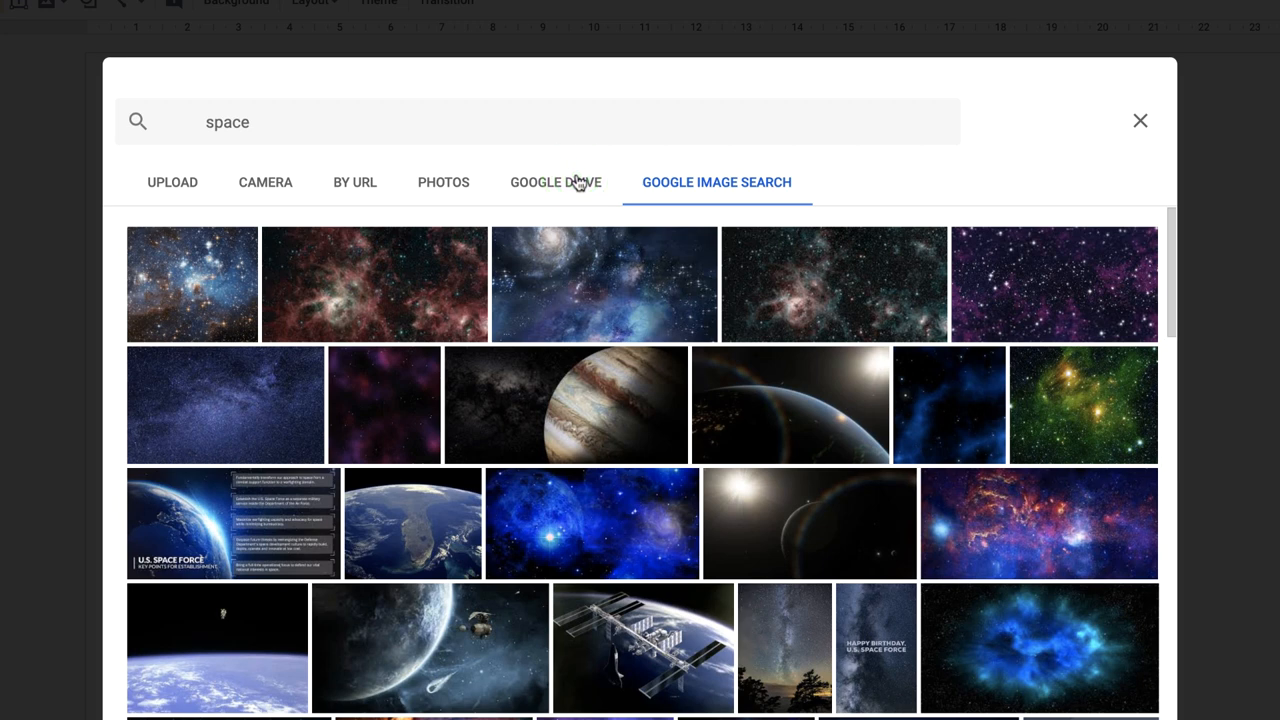
{"action": "mouse_move", "coordinate": [976, 284]}
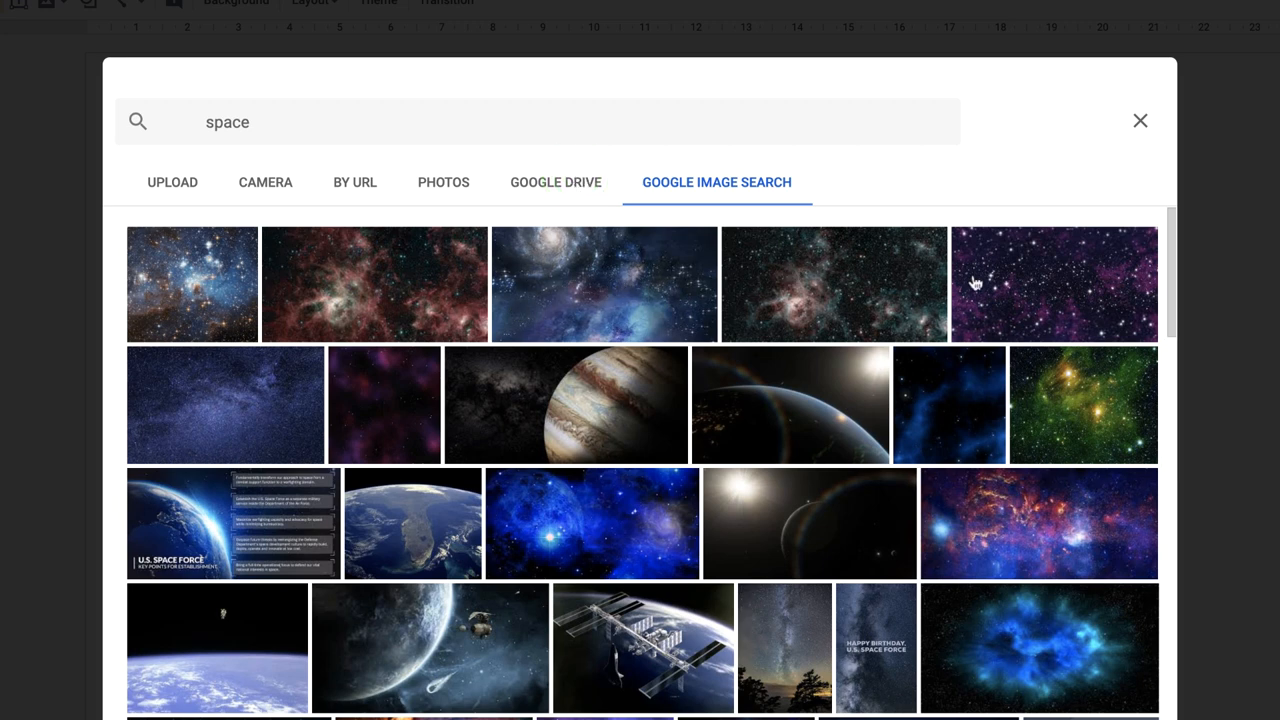
- Apply the blue galaxy image as the first slide's background
{"action": "left_click", "coordinate": [612, 290]}
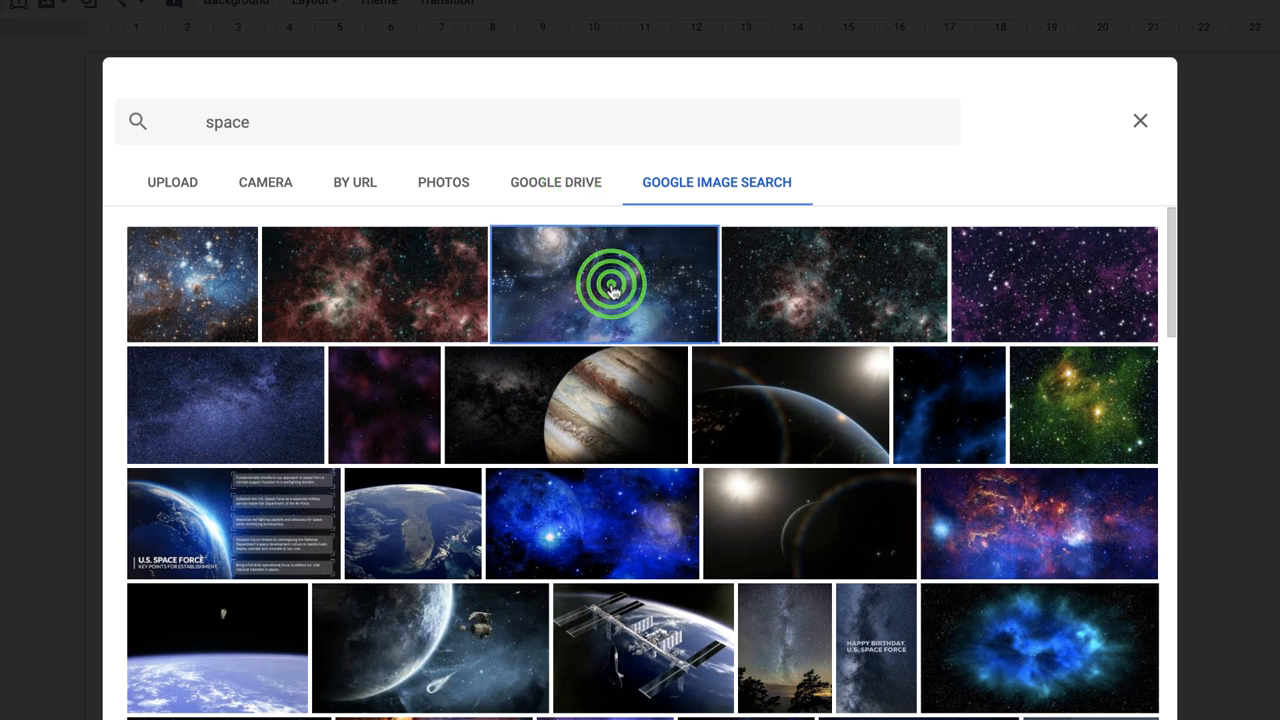
{"action": "left_click", "coordinate": [614, 284]}
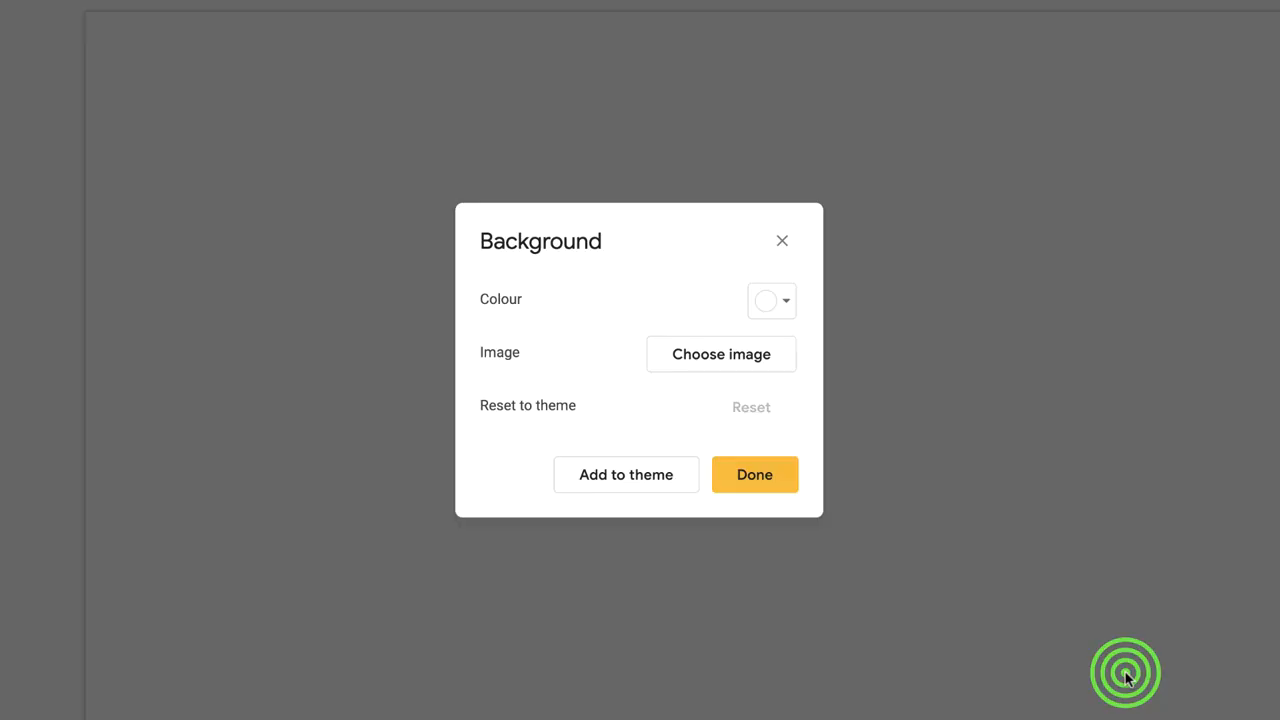
{"action": "left_click", "coordinate": [754, 474]}
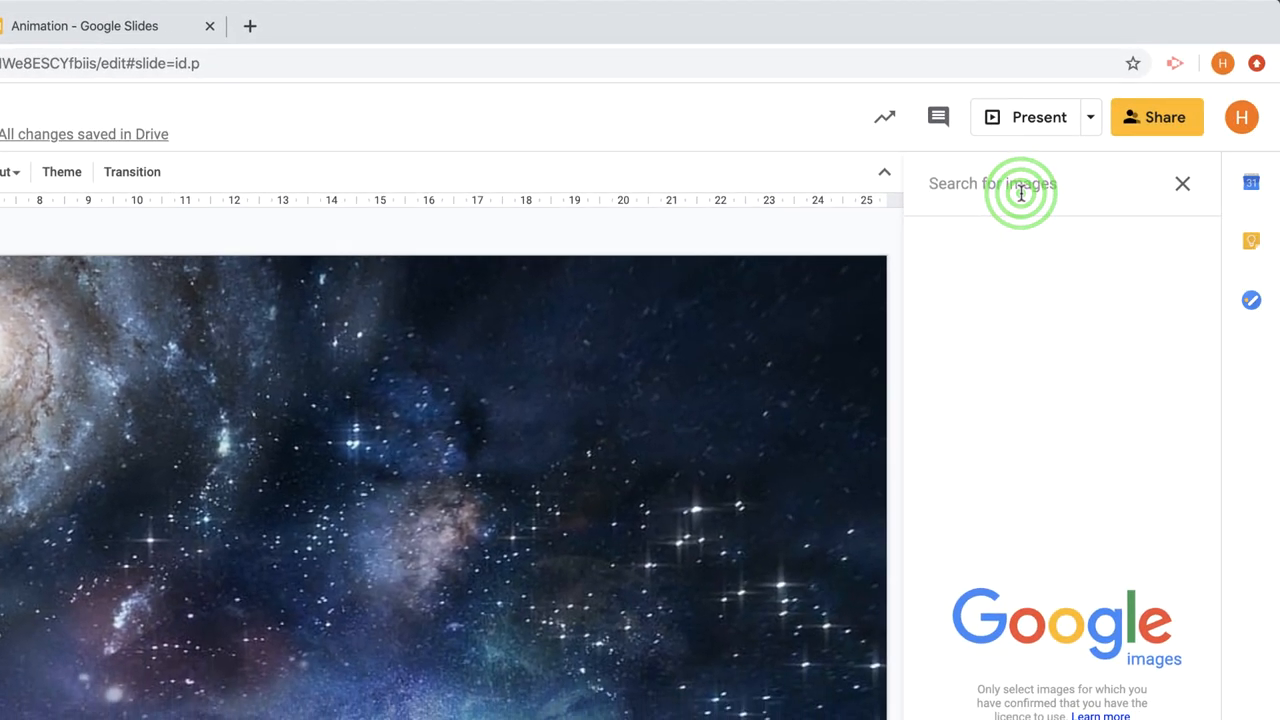
- Insert a 'rocket png' web image, then shrink and tilt it in the lower-left corner
{"action": "left_click", "coordinate": [1020, 192]}
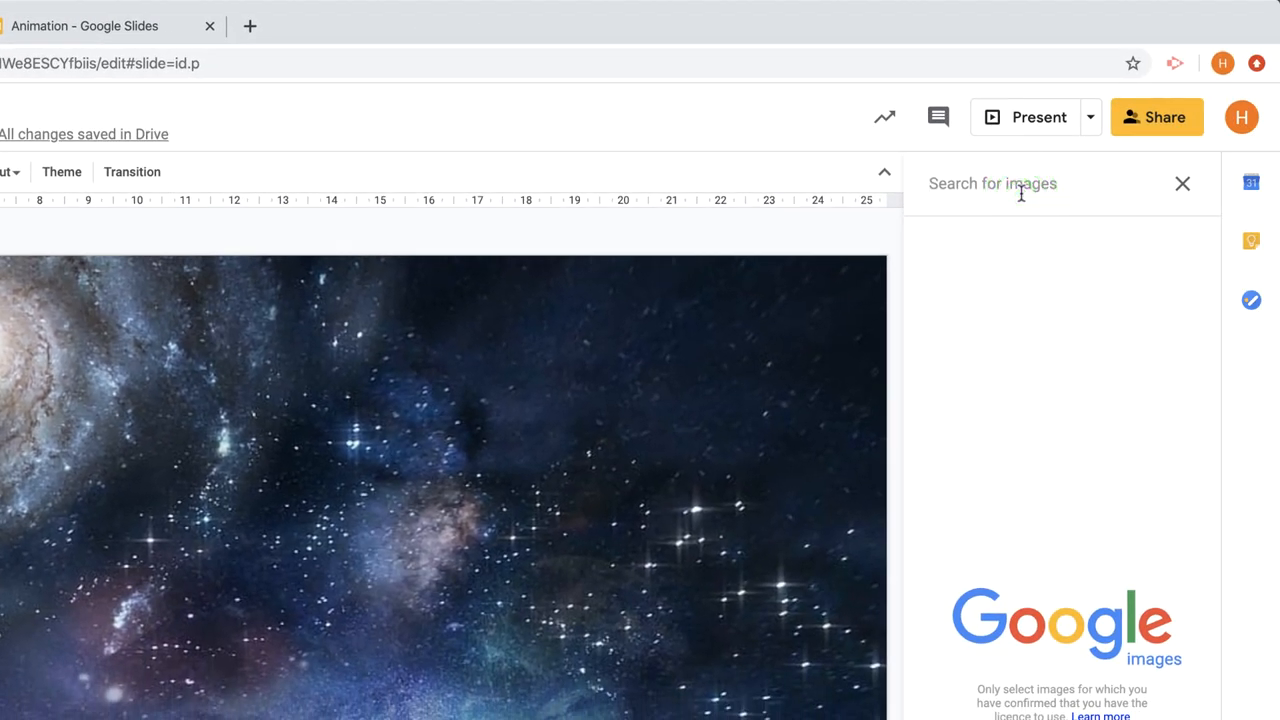
{"action": "type", "text": "rocket pn"}
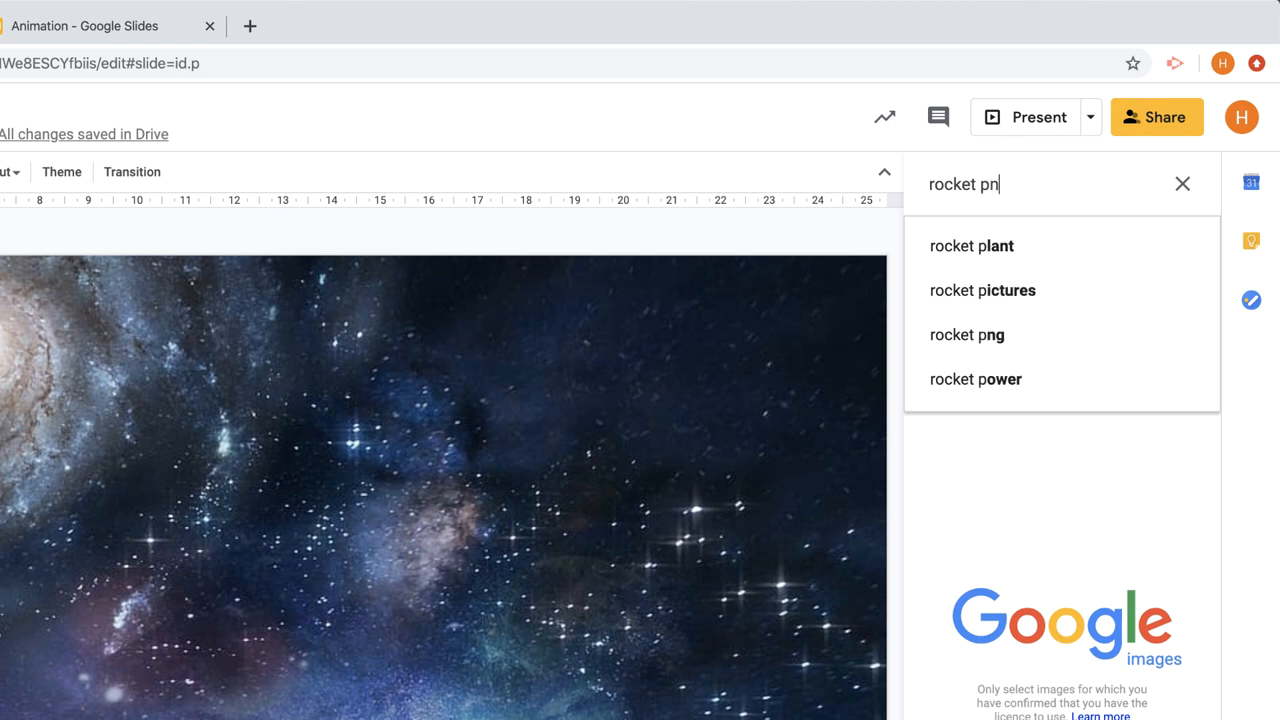
{"action": "left_click", "coordinate": [968, 334]}
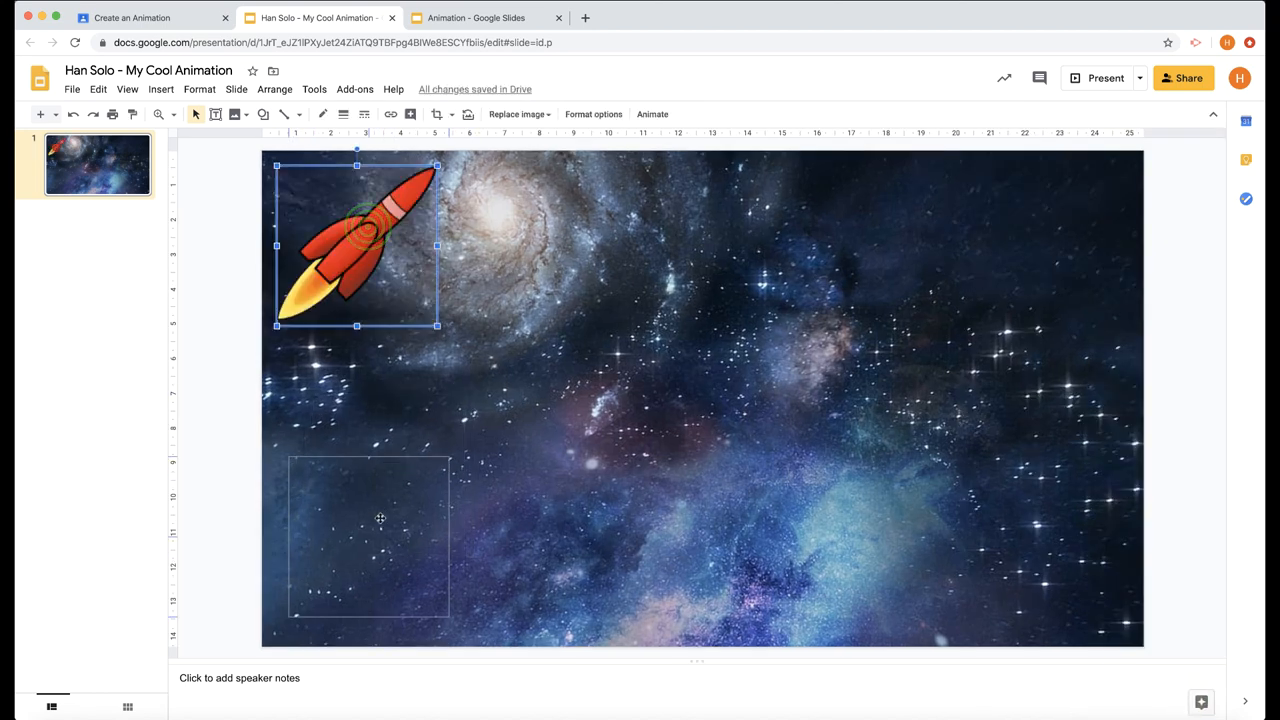
{"action": "left_click_drag", "start_coordinate": [356, 244], "coordinate": [370, 548]}
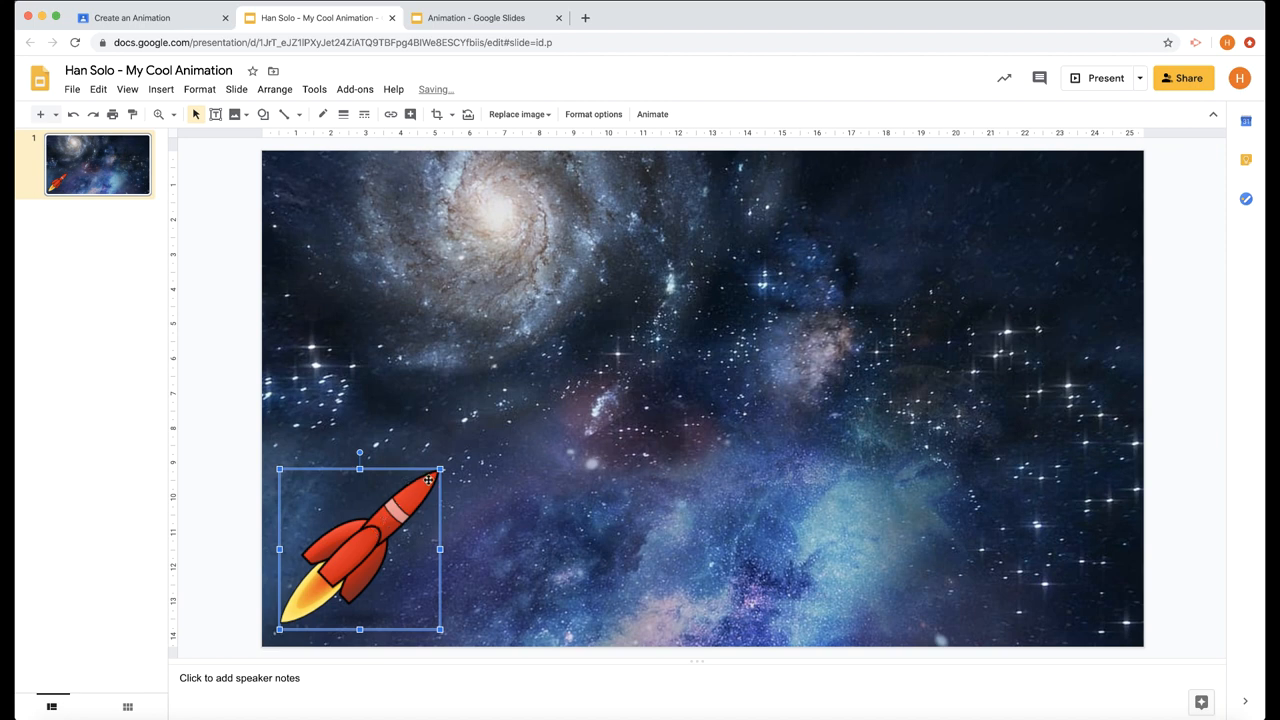
{"action": "left_click_drag", "start_coordinate": [440, 470], "coordinate": [390, 520]}
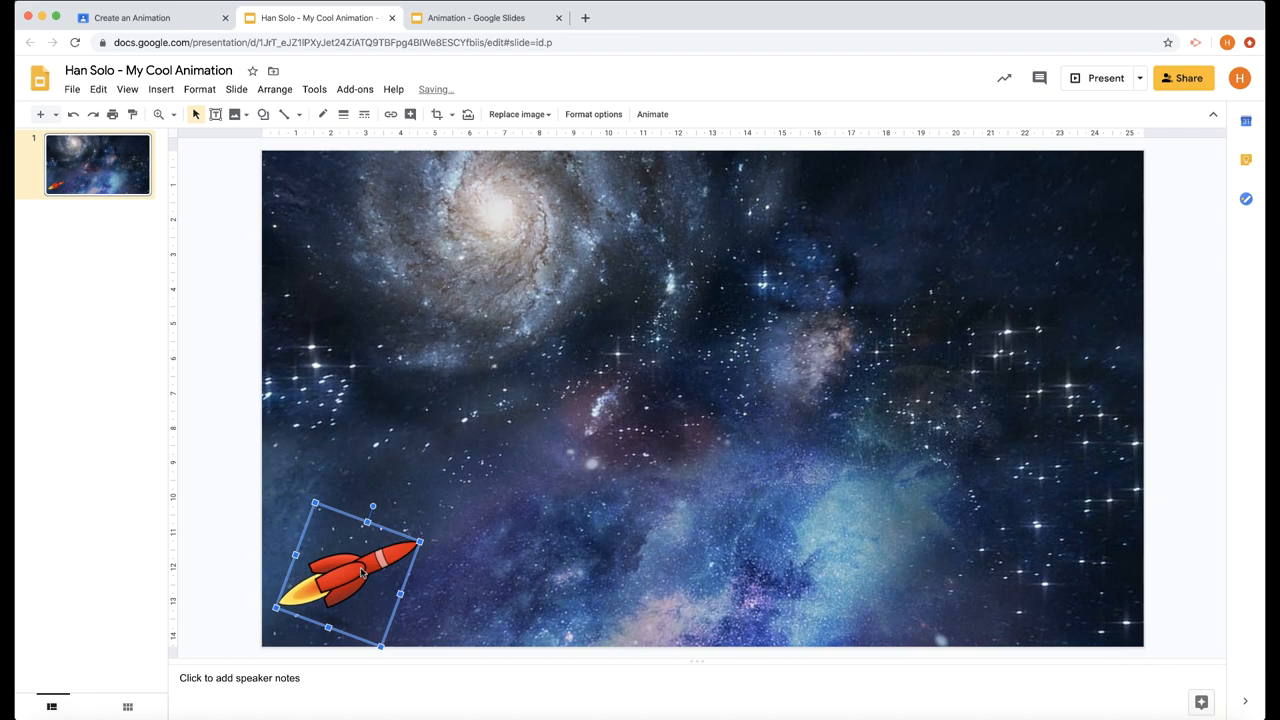
{"action": "mouse_move", "coordinate": [264, 114]}
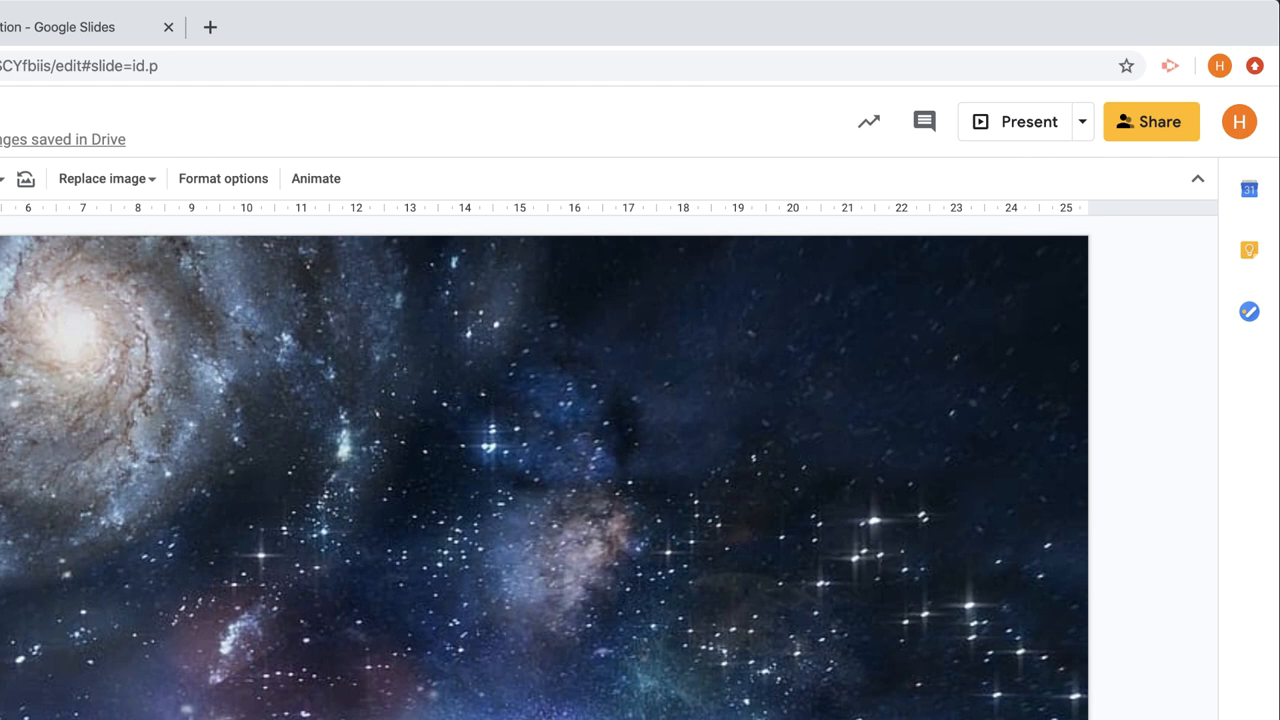
- Insert a brown 'planet png' image and drag it into place in the space scene
{"action": "type", "text": "planet png"}
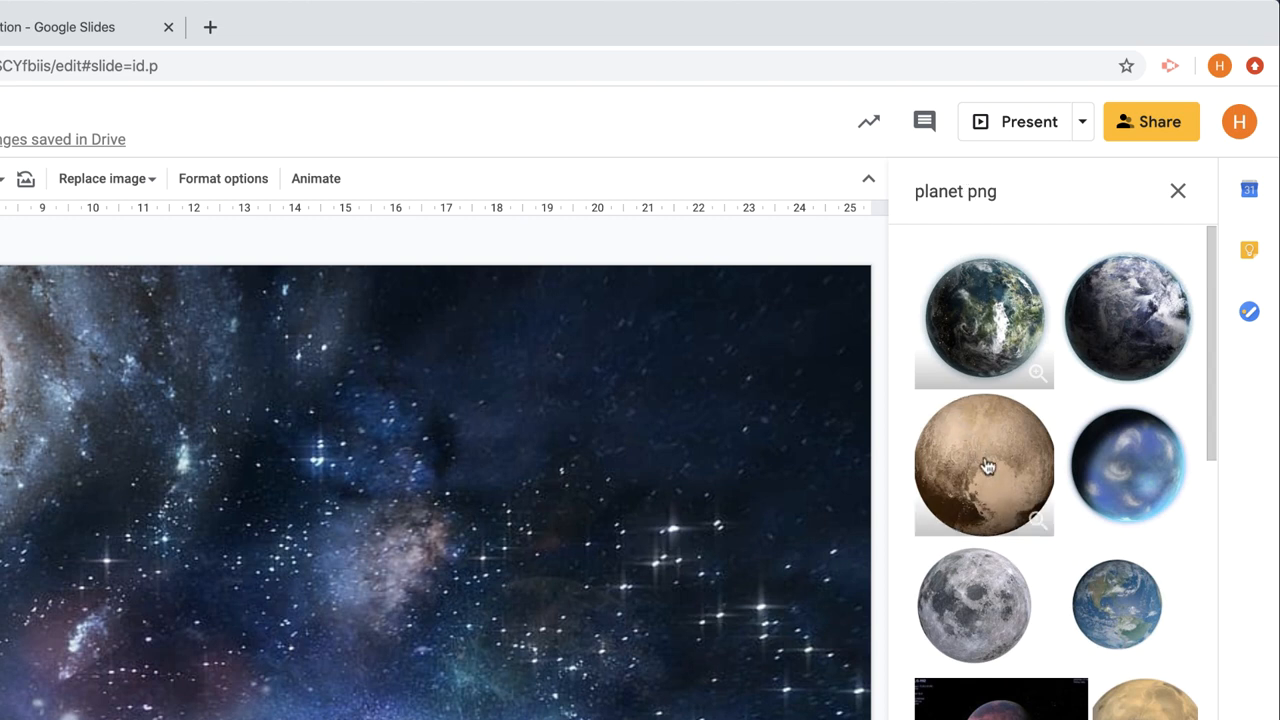
{"action": "left_click", "coordinate": [980, 472]}
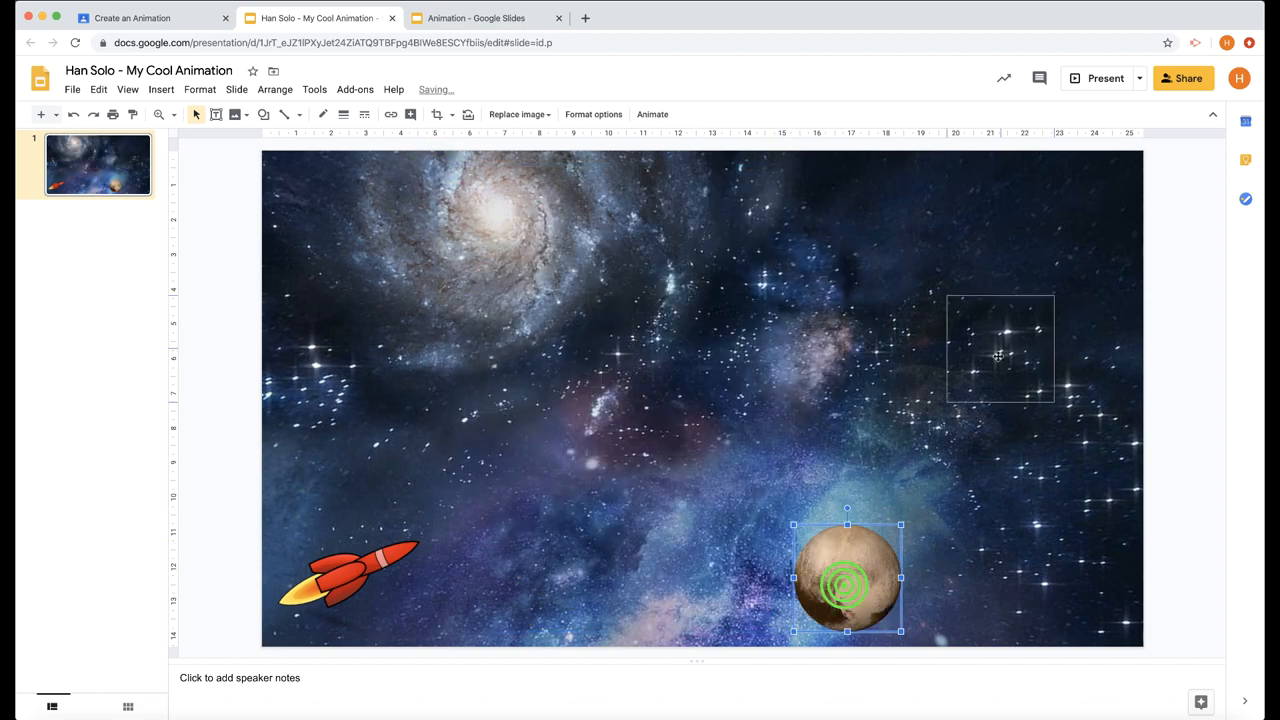
{"action": "left_click_drag", "start_coordinate": [848, 578], "coordinate": [1056, 228]}
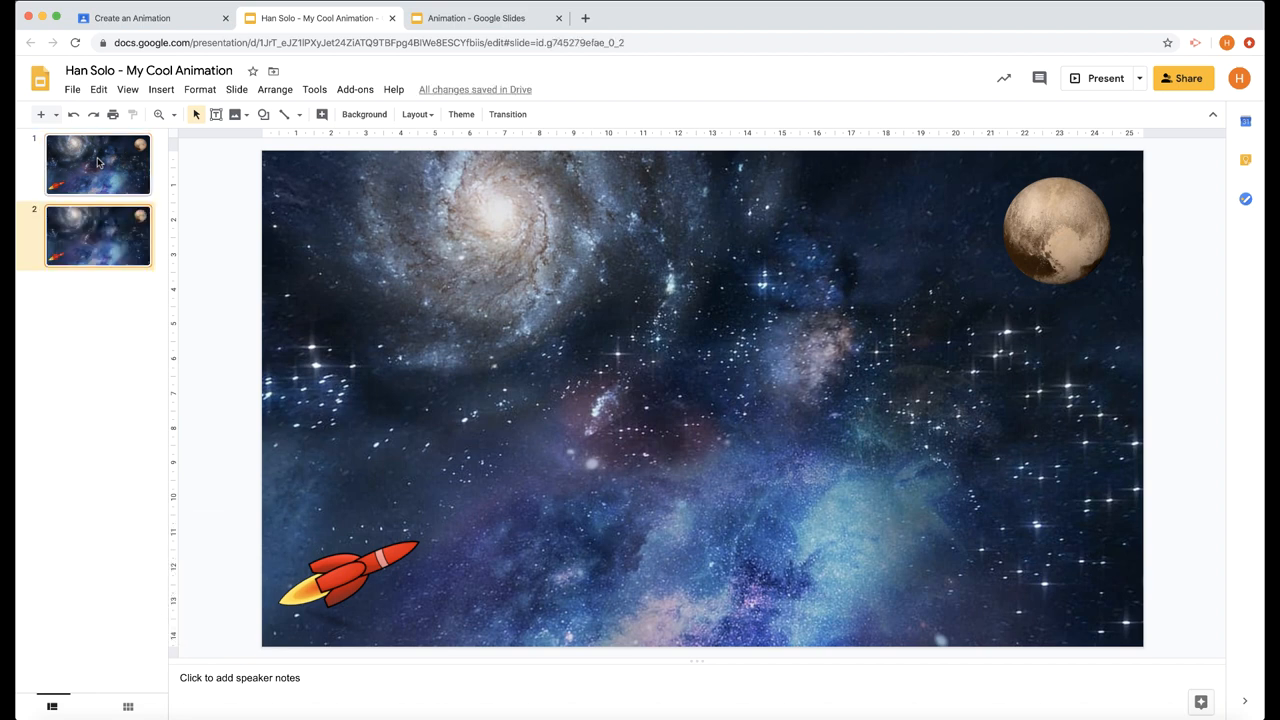
- Duplicate the space slide and select the rocket to nudge it toward the planet
{"action": "right_click", "coordinate": [96, 162]}
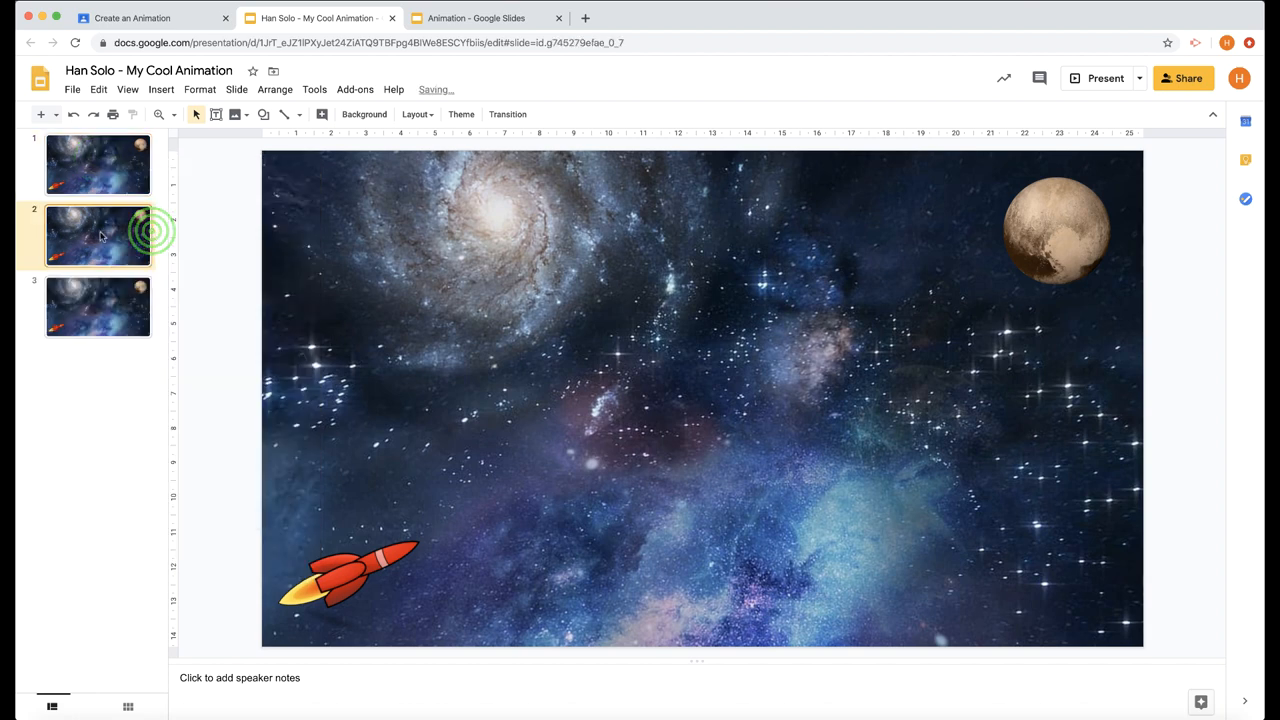
{"action": "left_click", "coordinate": [98, 308]}
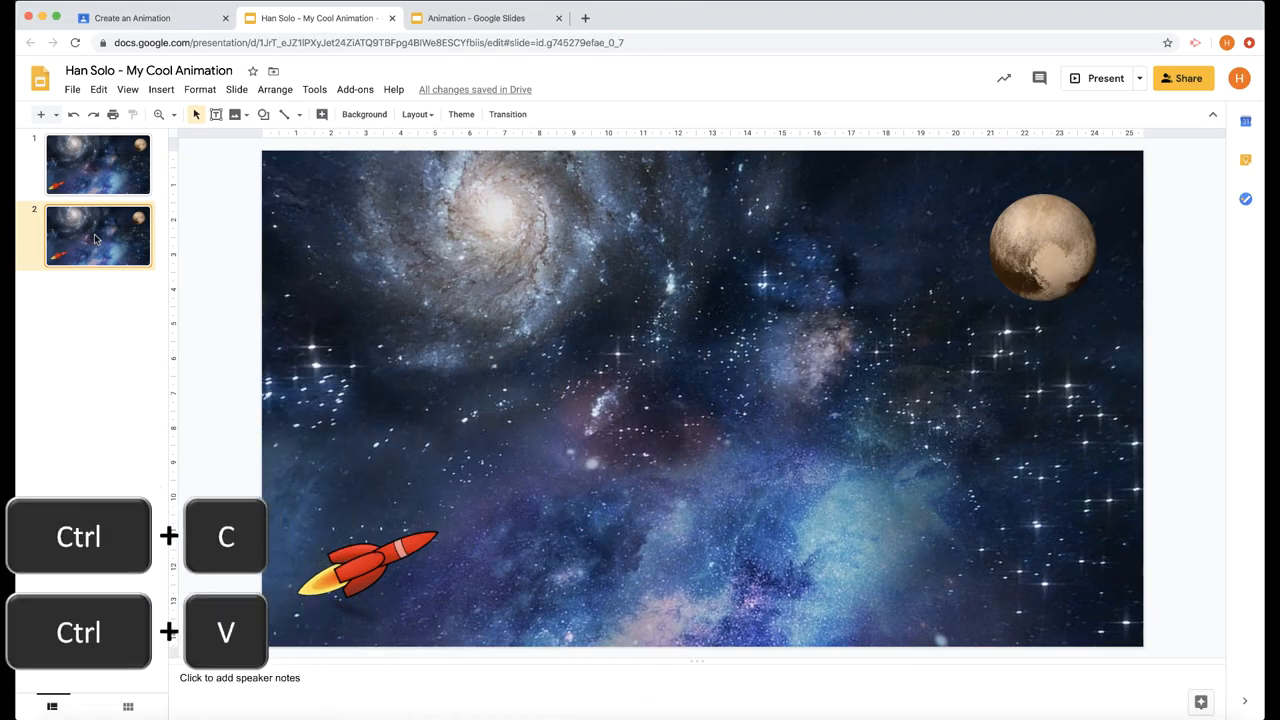
{"action": "key", "text": "cmd+v"}
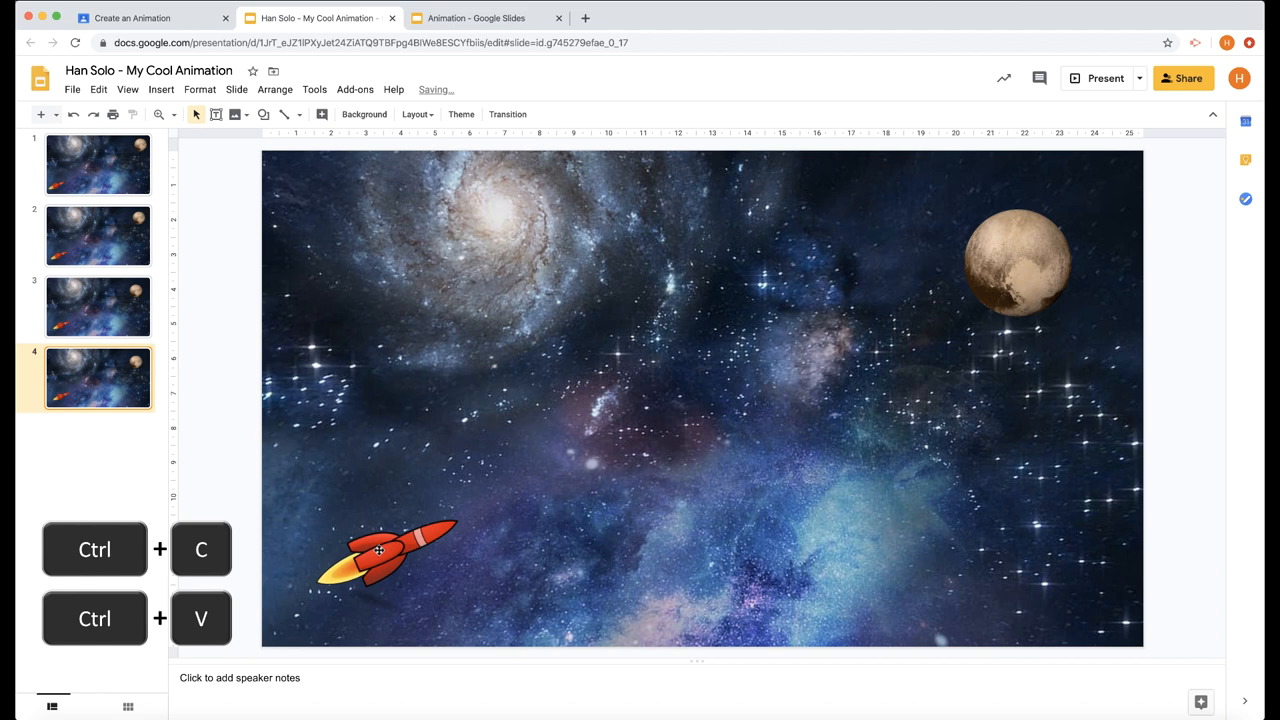
{"action": "left_click", "coordinate": [1016, 268]}
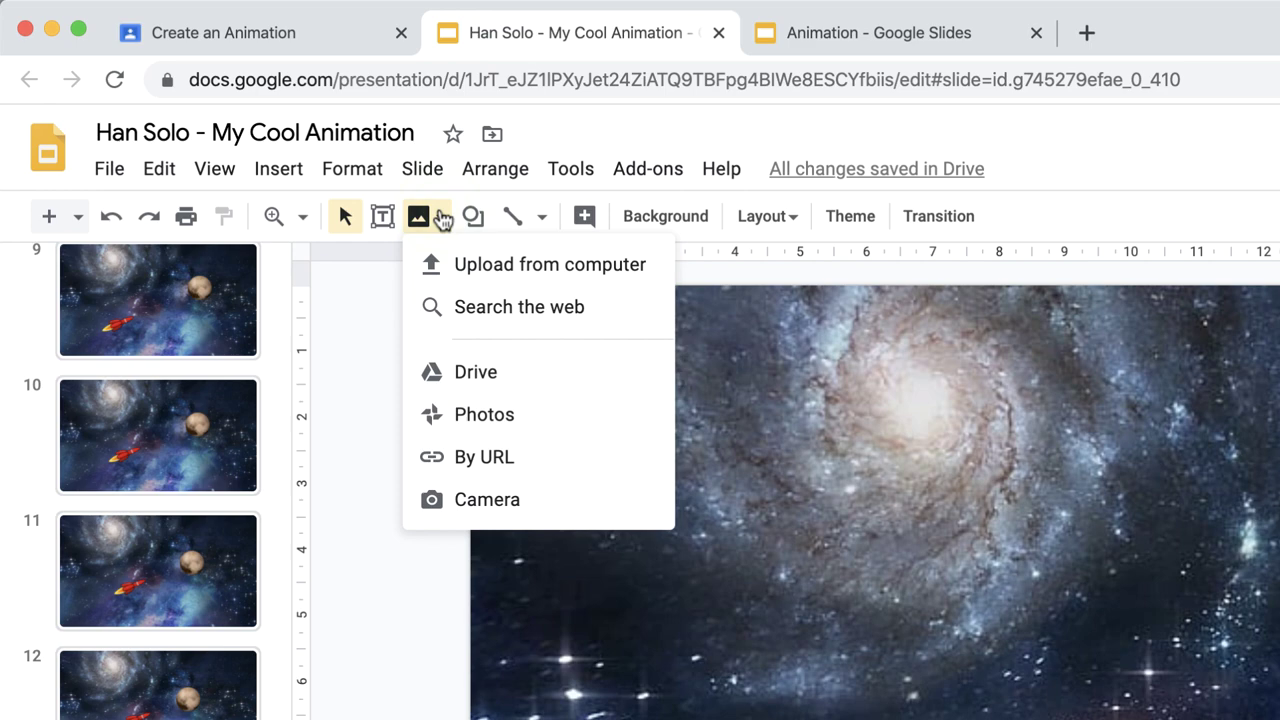
- Insert a cartoon 'explosion png' image and shrink it into place at the rocket's nose
{"action": "left_click", "coordinate": [520, 308]}
{"action": "type", "text": "explosion png"}
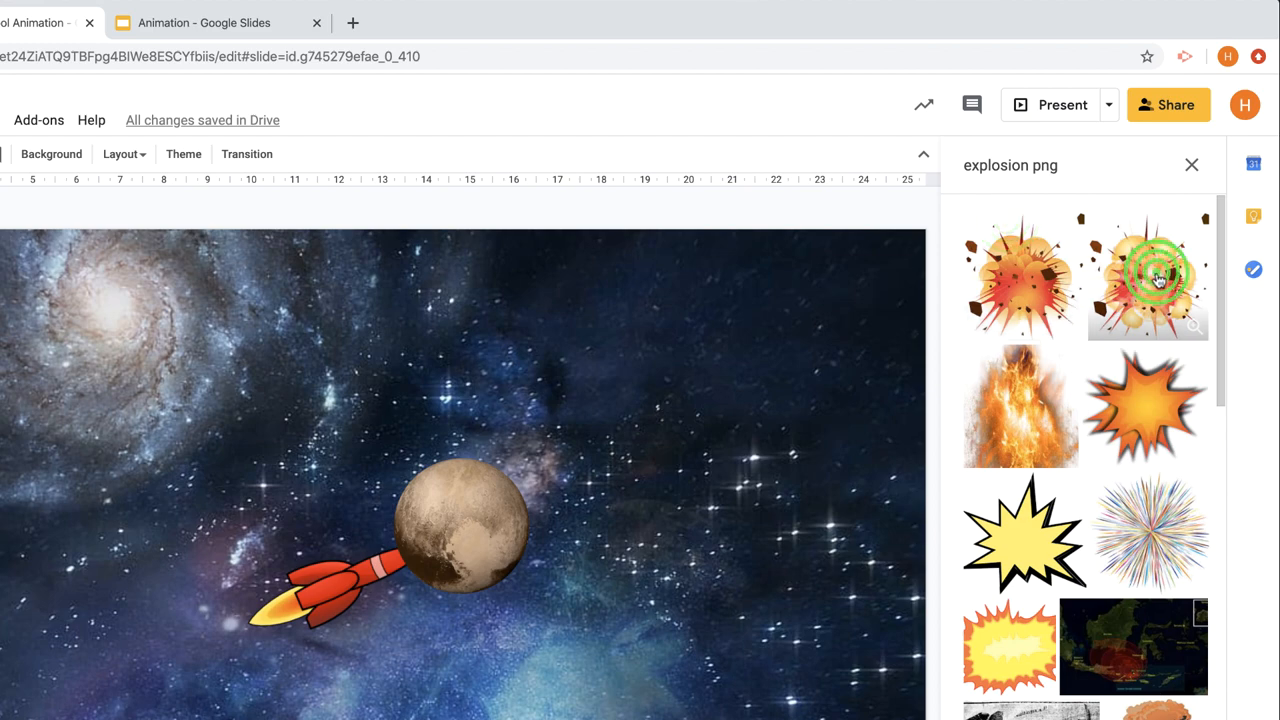
{"action": "left_click", "coordinate": [1148, 280]}
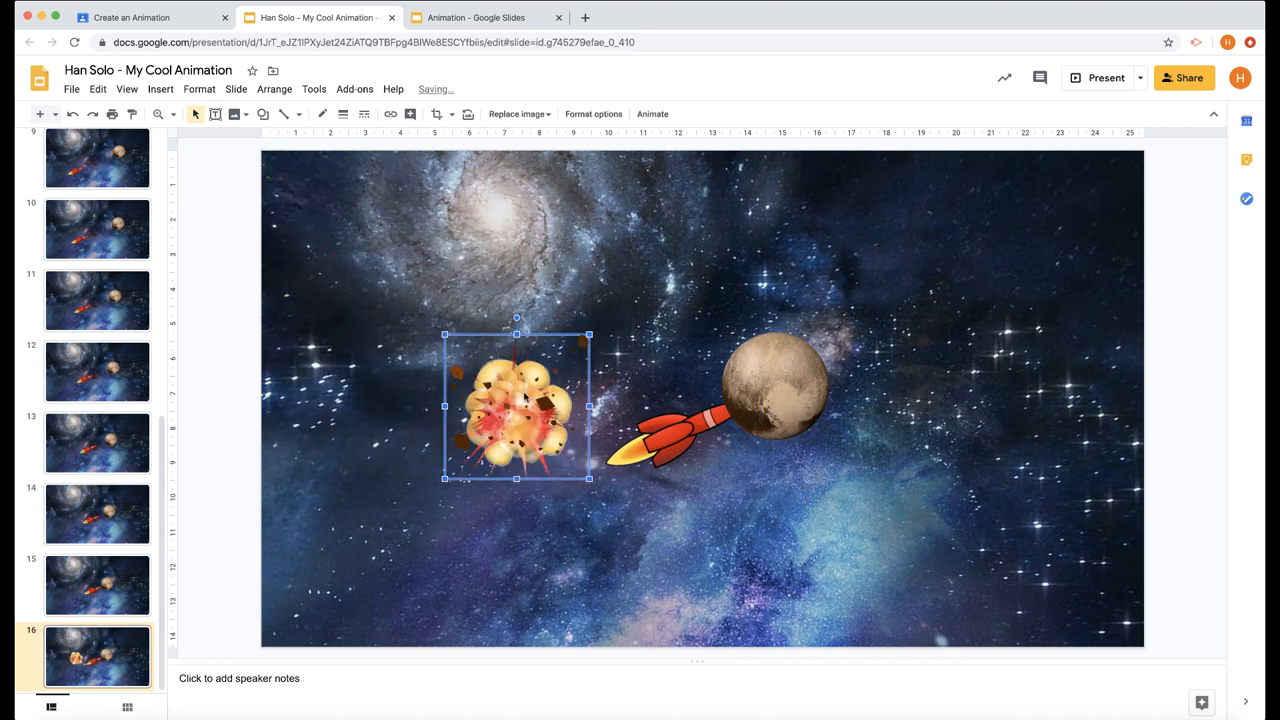
{"action": "left_click_drag", "start_coordinate": [516, 408], "coordinate": [776, 384]}
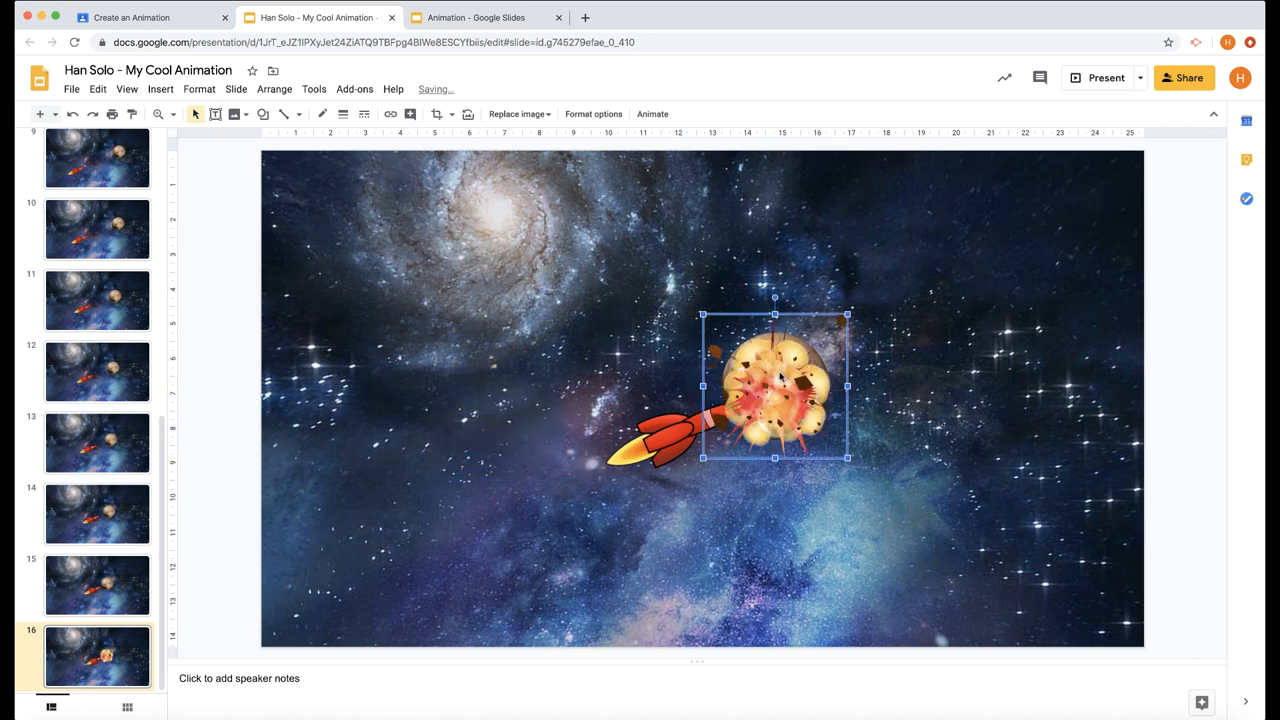
{"action": "left_click_drag", "start_coordinate": [776, 384], "coordinate": [960, 360]}
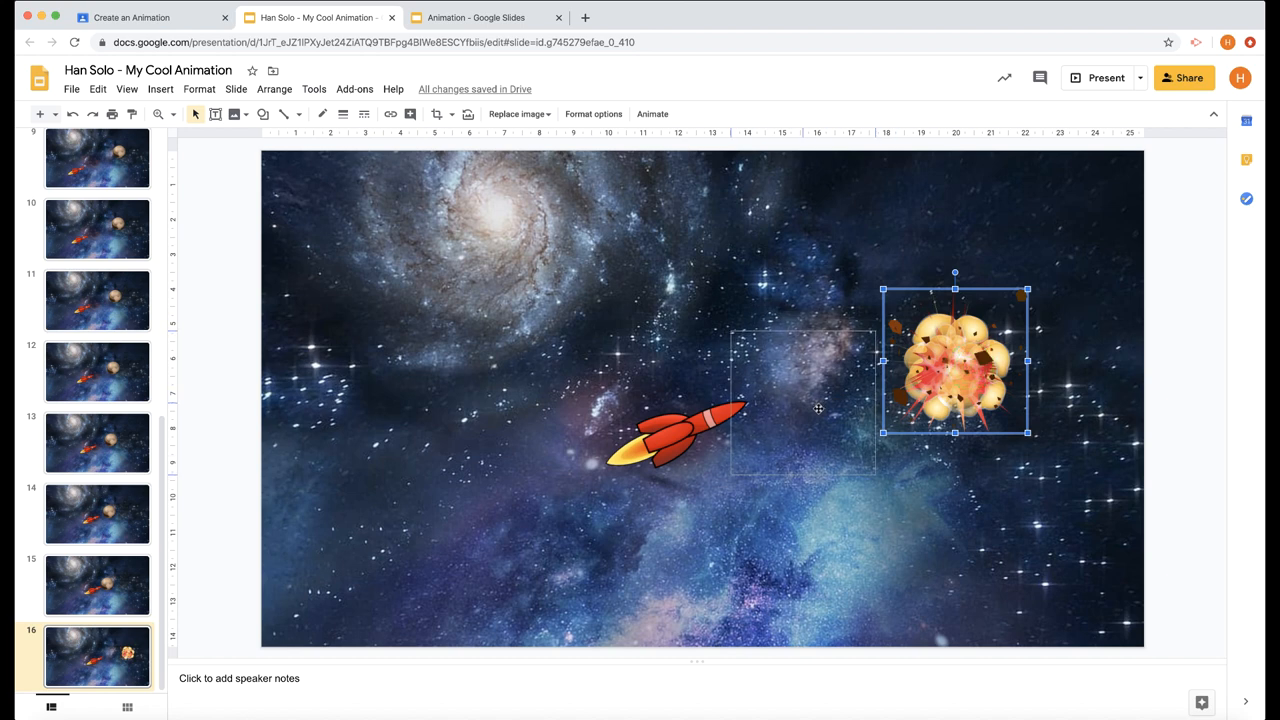
{"action": "left_click_drag", "start_coordinate": [954, 360], "coordinate": [802, 404]}
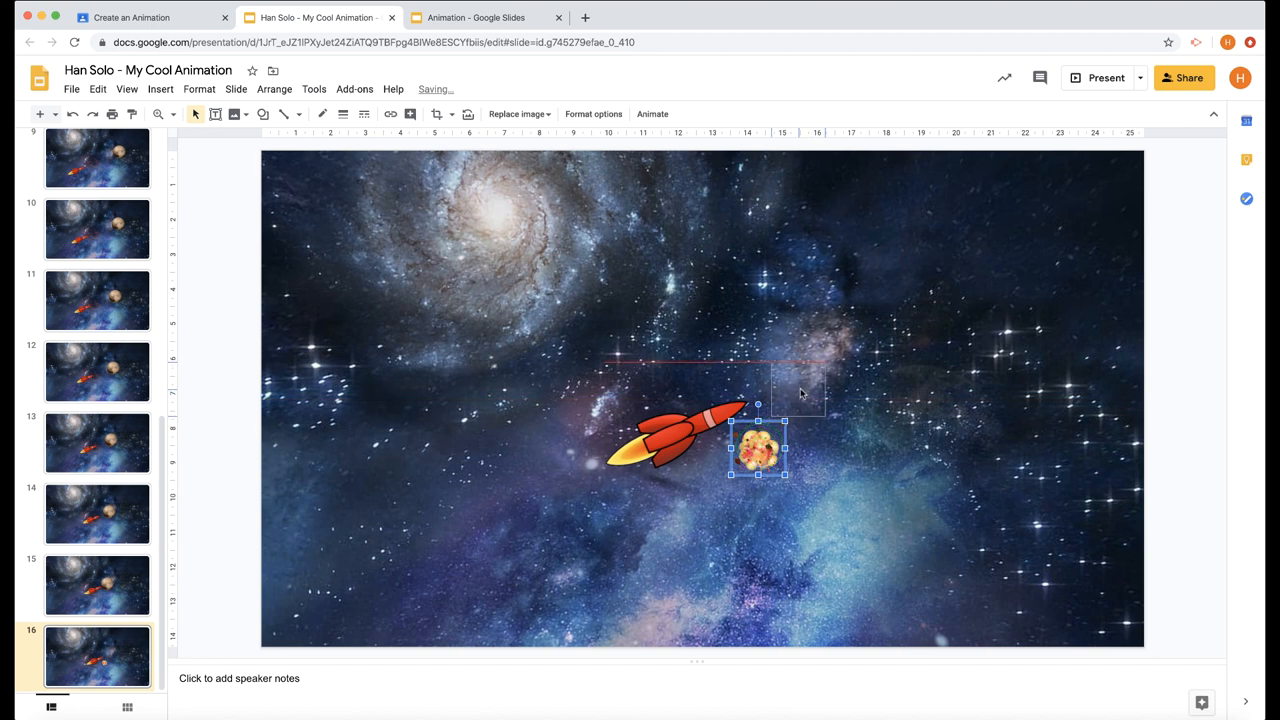
{"action": "left_click_drag", "start_coordinate": [756, 448], "coordinate": [800, 390]}
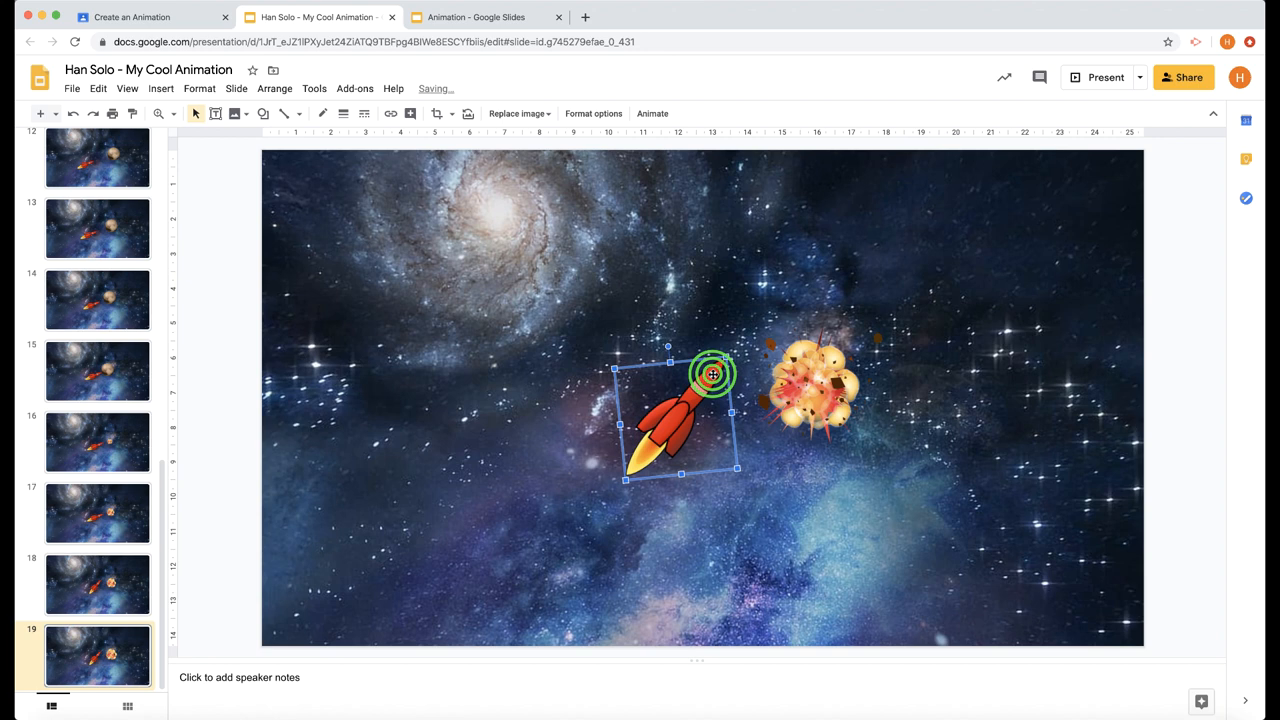
- Rotate the rocket to point upward and tilt the explosion further on the new frames
{"action": "left_click_drag", "start_coordinate": [712, 374], "coordinate": [668, 344]}
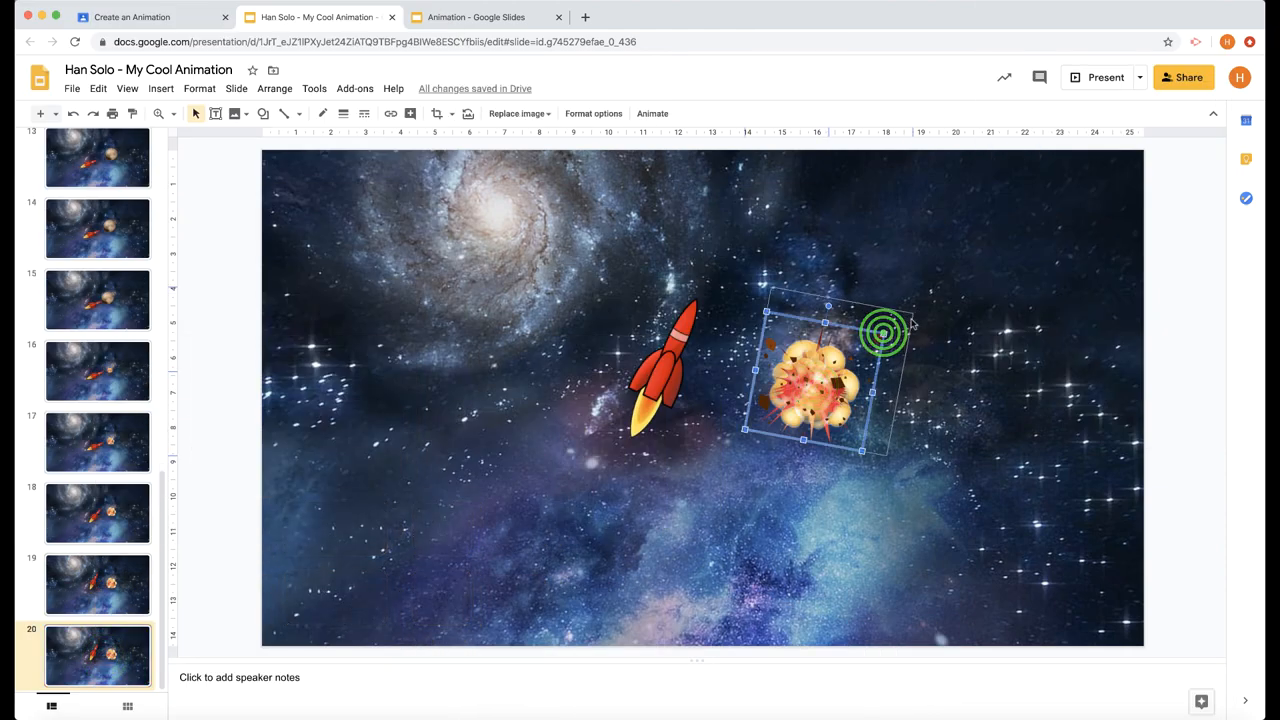
{"action": "left_click_drag", "start_coordinate": [884, 332], "coordinate": [670, 356]}
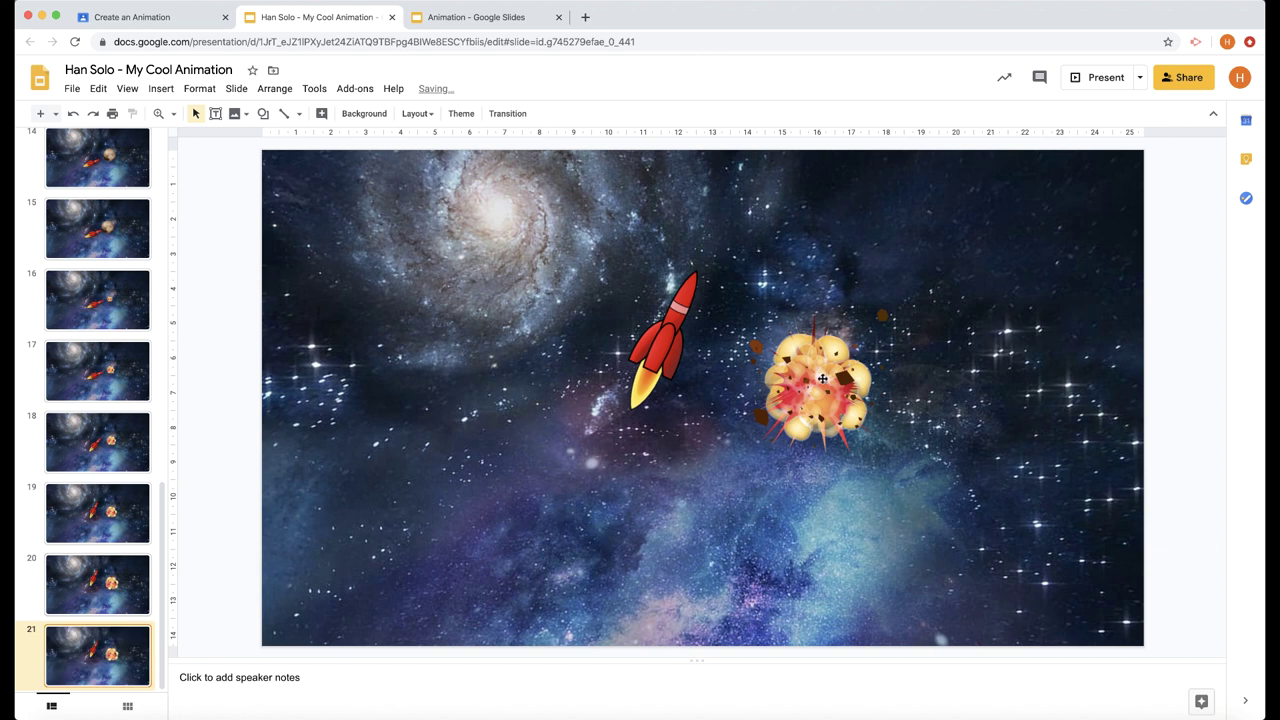
{"action": "left_click", "coordinate": [820, 396]}
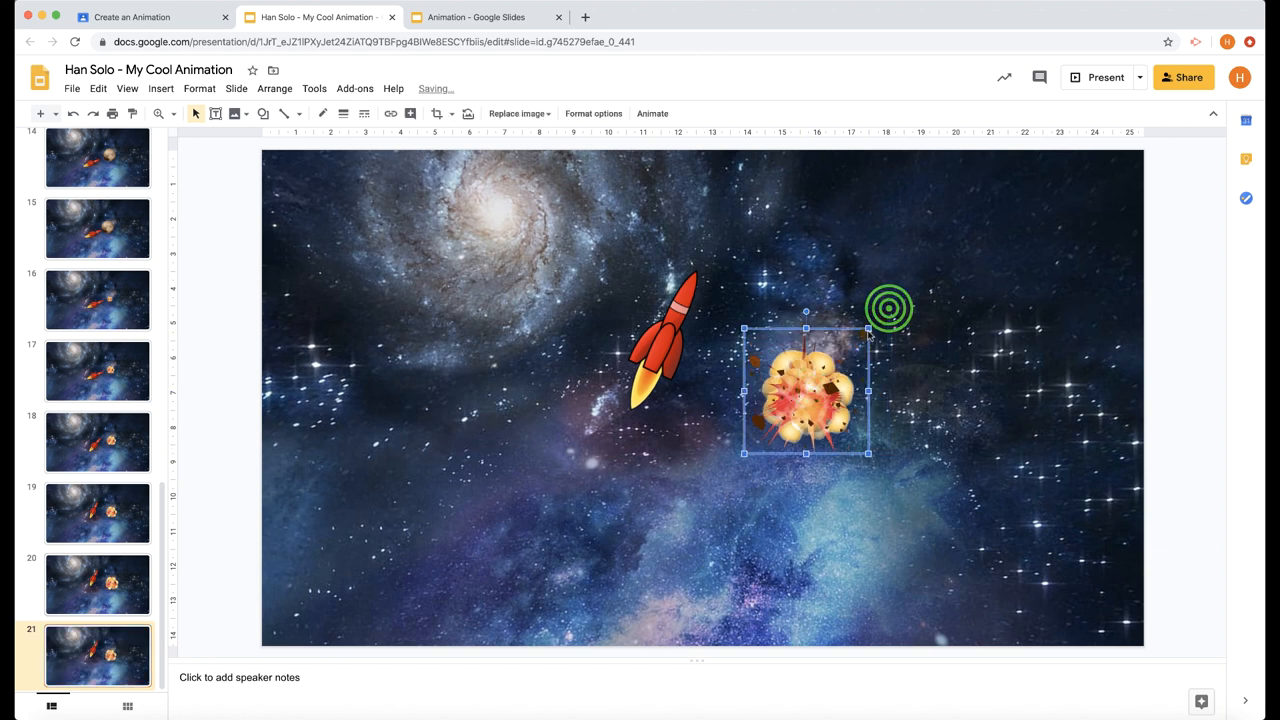
{"action": "left_click_drag", "start_coordinate": [888, 308], "coordinate": [804, 390]}
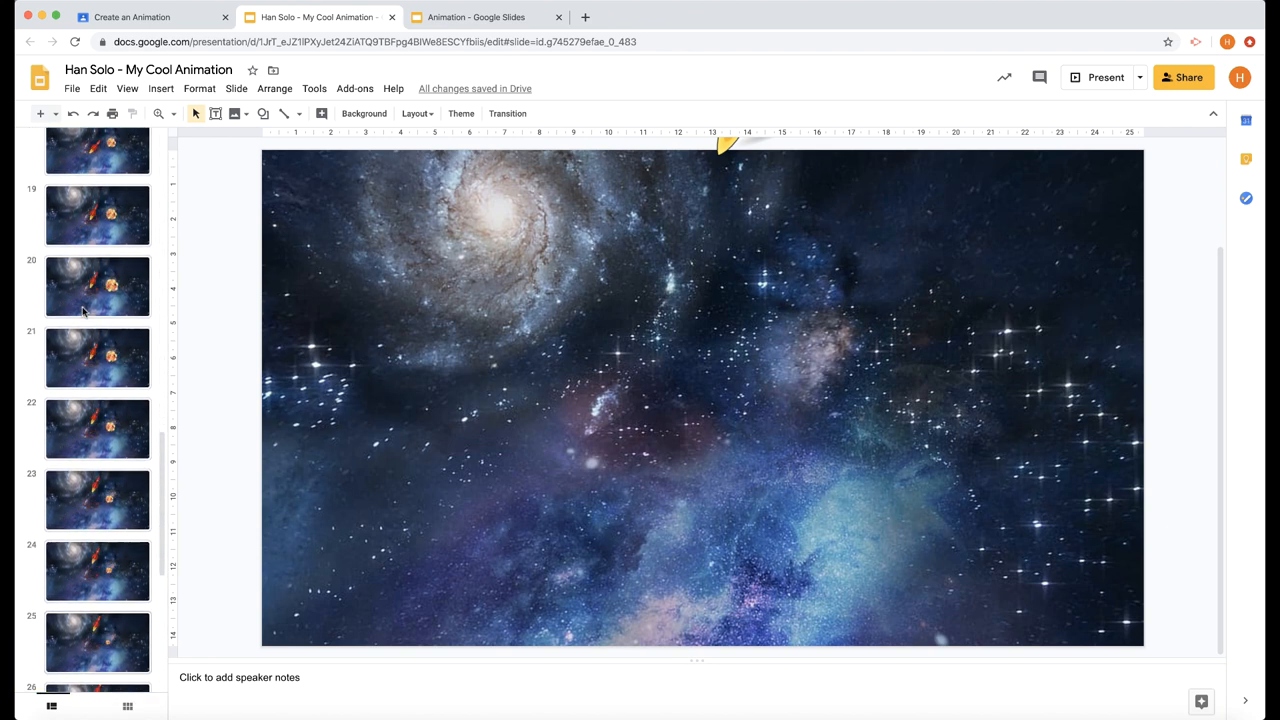
- Publish to the web with auto-advance every second and start slideshow on load
{"action": "scroll", "scroll_direction": "down", "scroll_amount": 3}
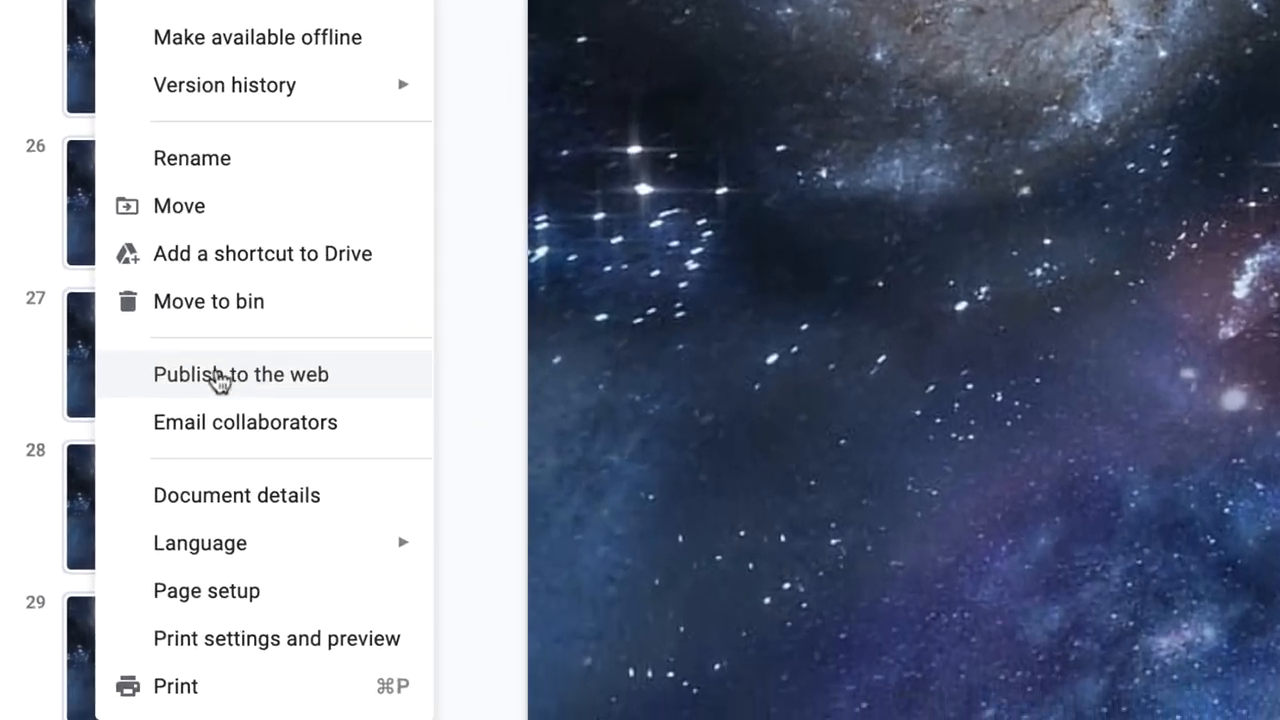
{"action": "left_click", "coordinate": [240, 374]}
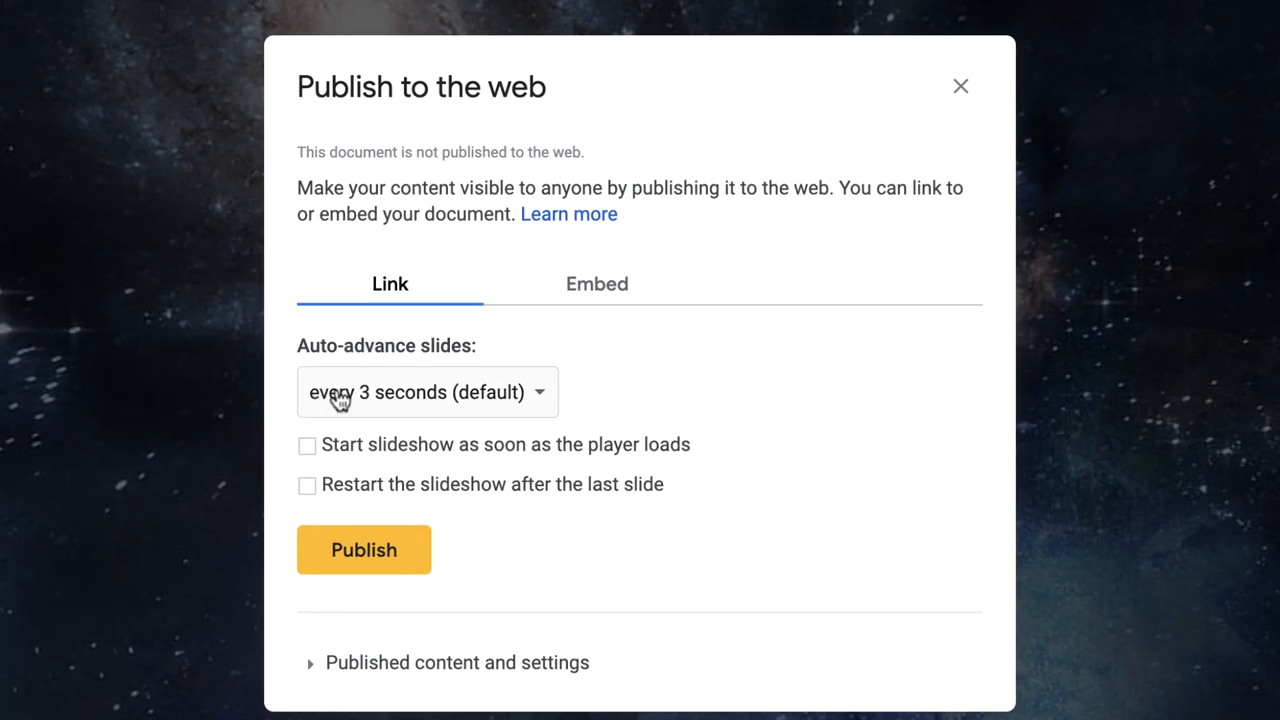
{"action": "left_click", "coordinate": [428, 392]}
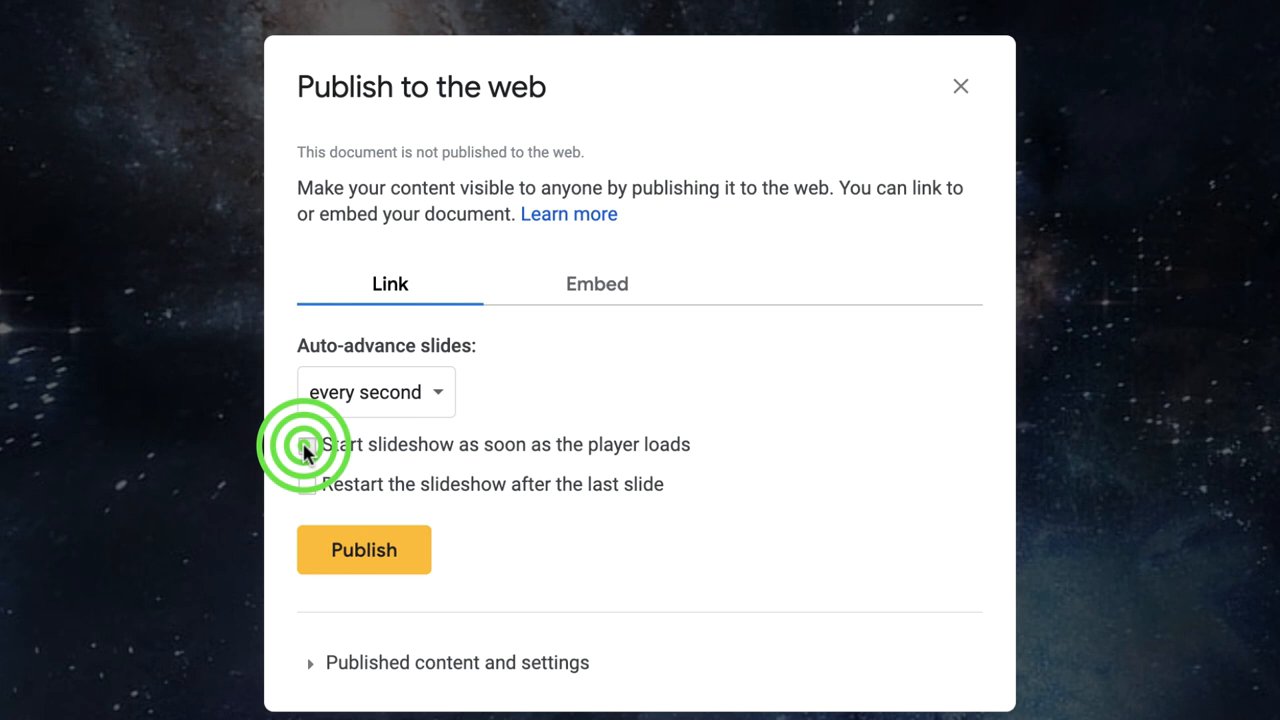
{"action": "left_click", "coordinate": [308, 444]}
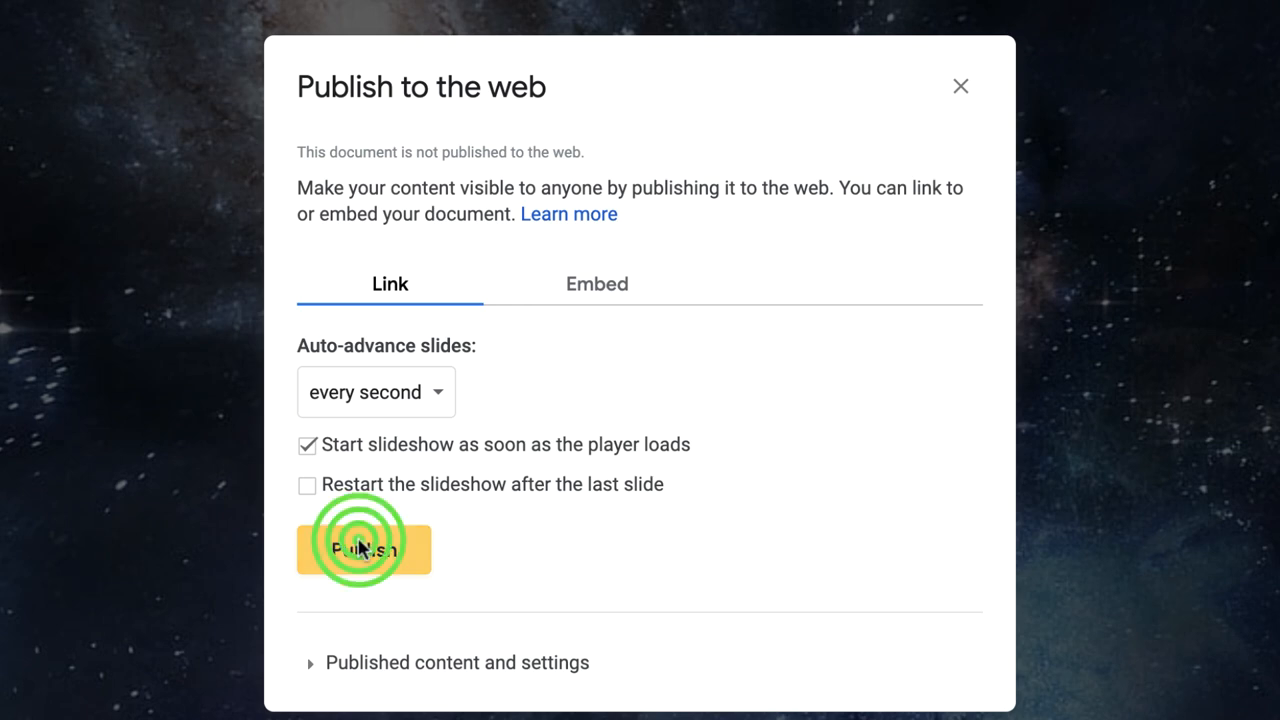
{"action": "left_click", "coordinate": [364, 548]}
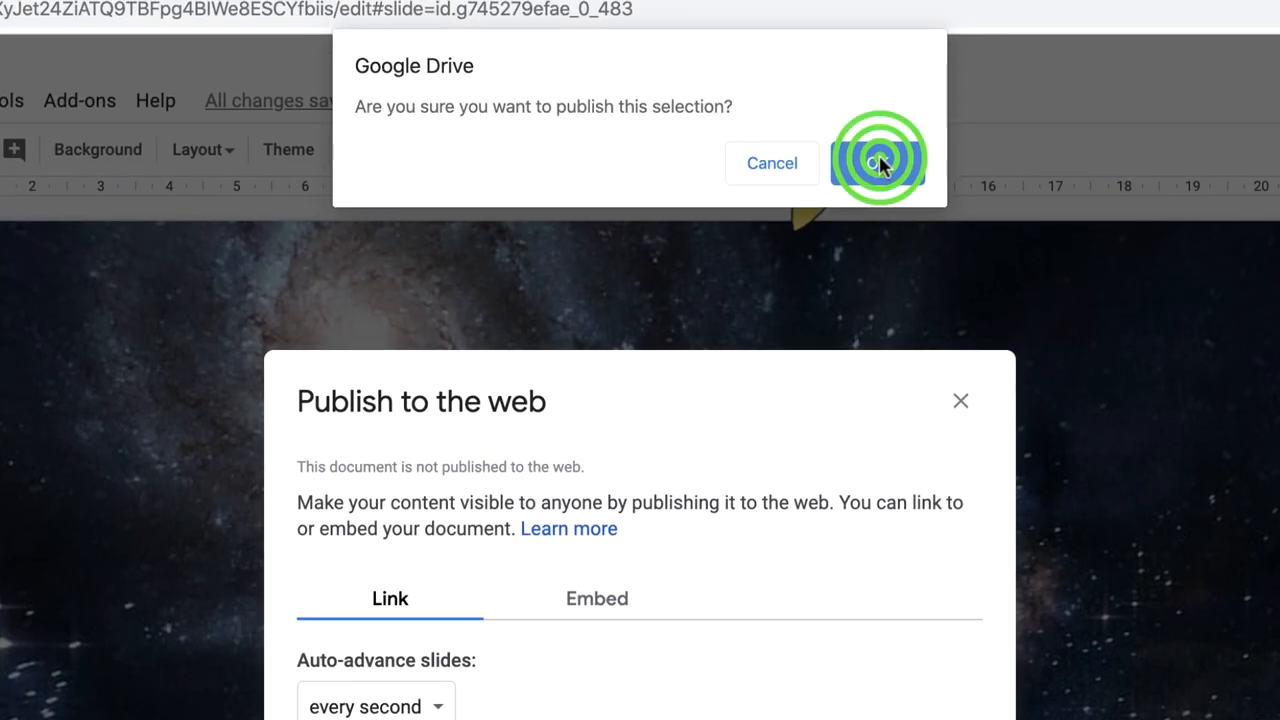
{"action": "left_click", "coordinate": [876, 162]}
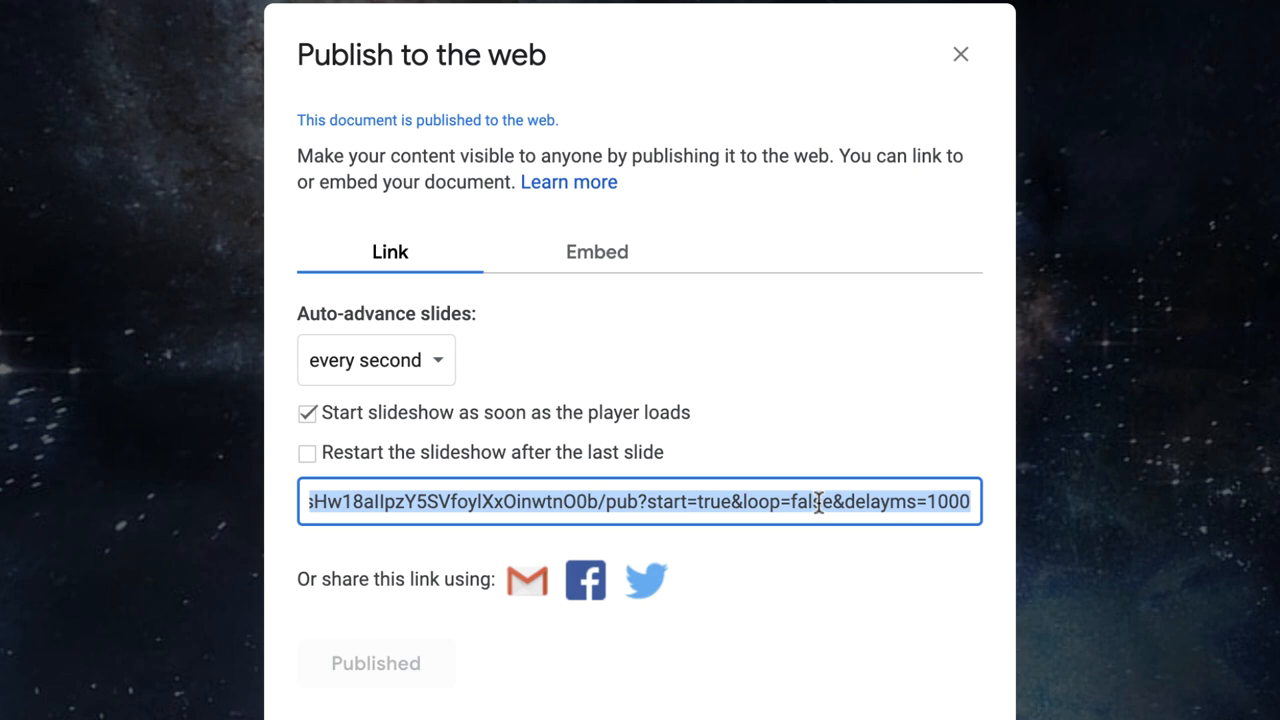
- Copy the published presentation link
{"action": "key", "text": "Ctrl+C"}
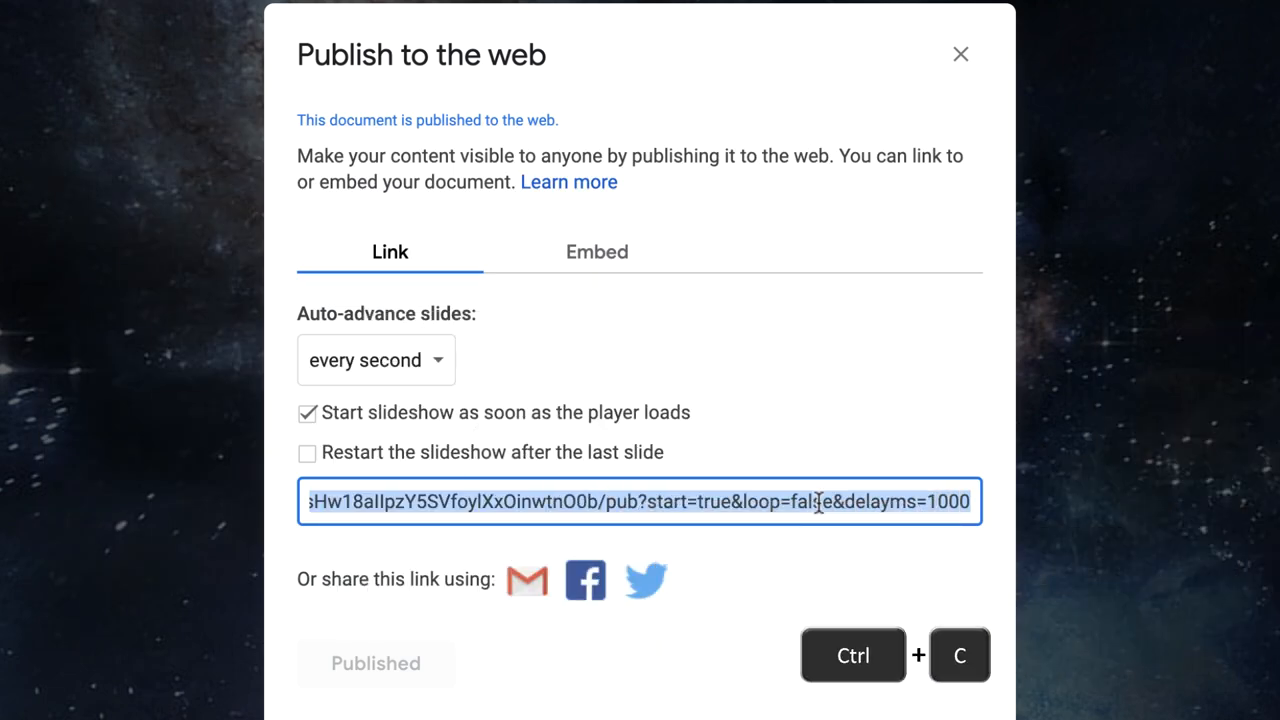
{"action": "right_click", "coordinate": [820, 502]}
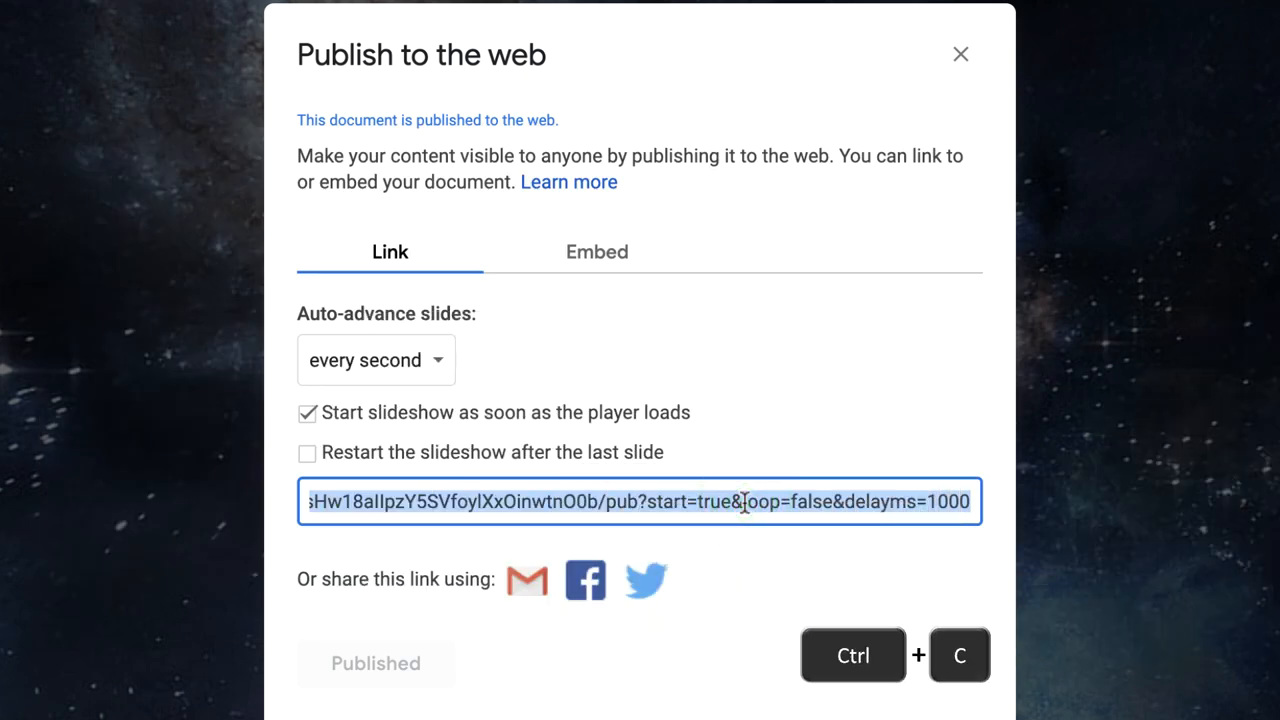
{"action": "key", "text": "Ctrl+c"}
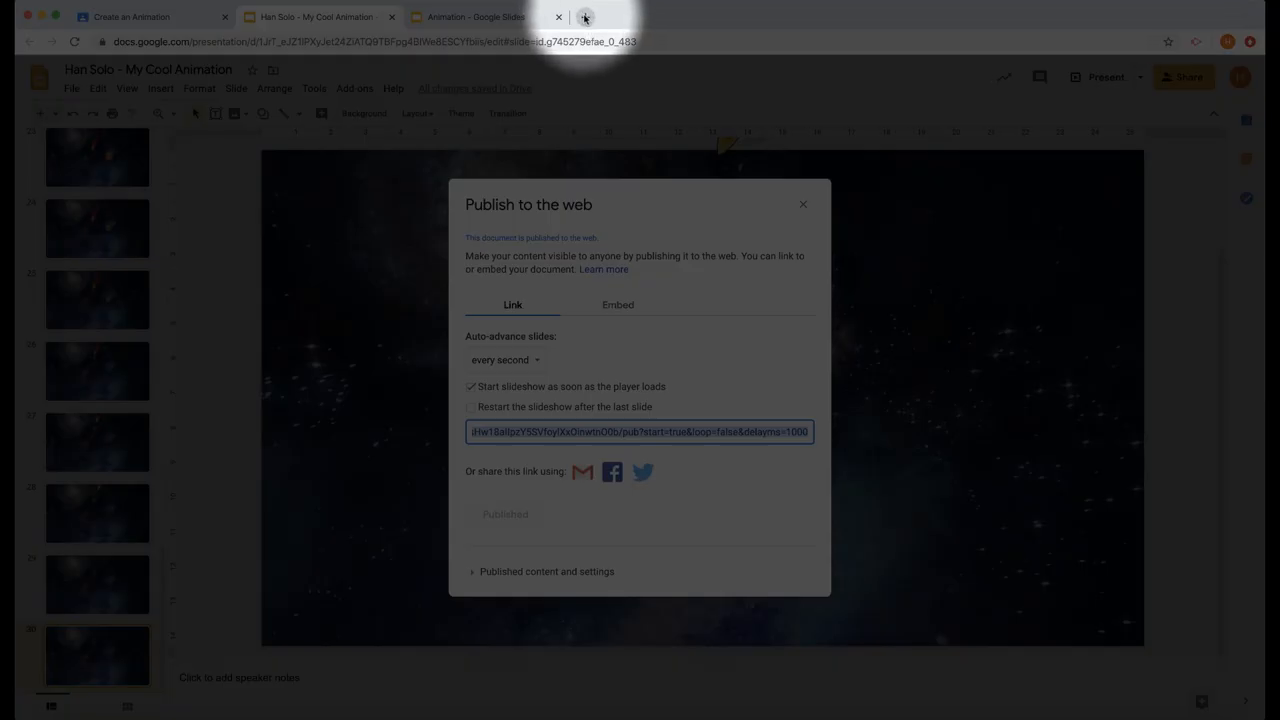
- Load the published link in a new tab and play the animation from the start
{"action": "left_click", "coordinate": [584, 16]}
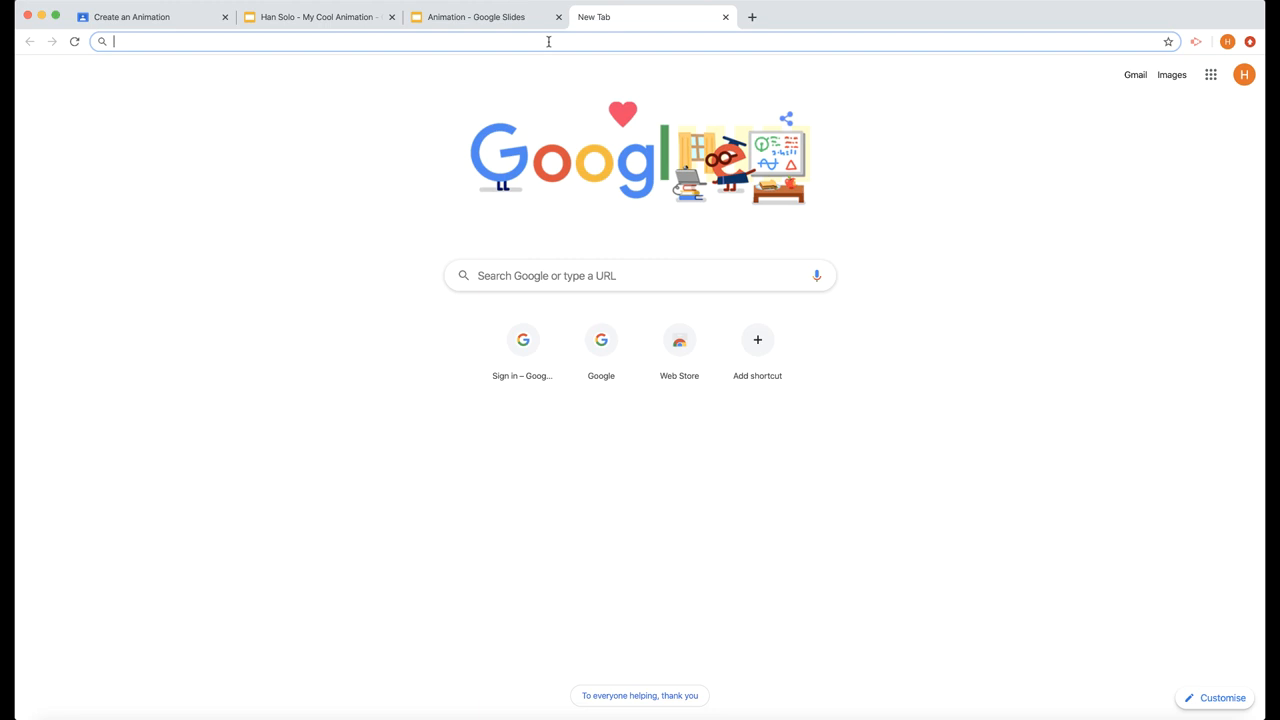
{"action": "key", "text": "Ctrl+v"}
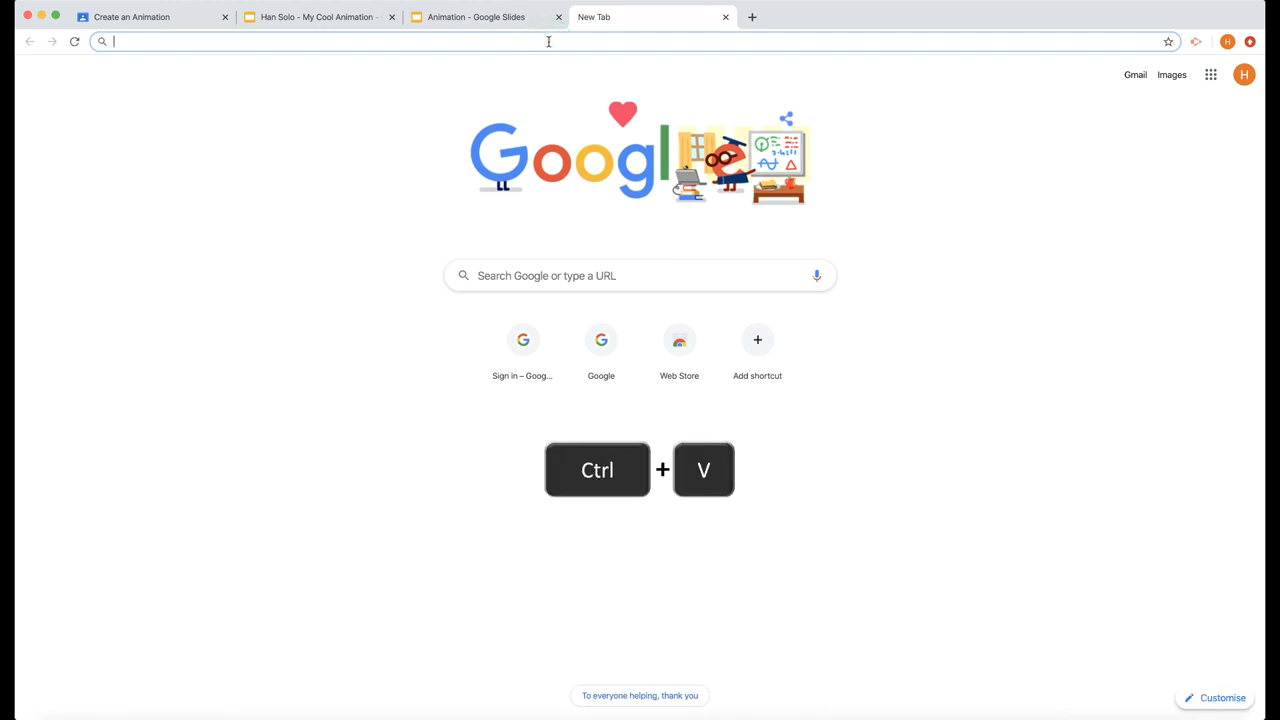
{"action": "key", "text": "ctrl+v"}
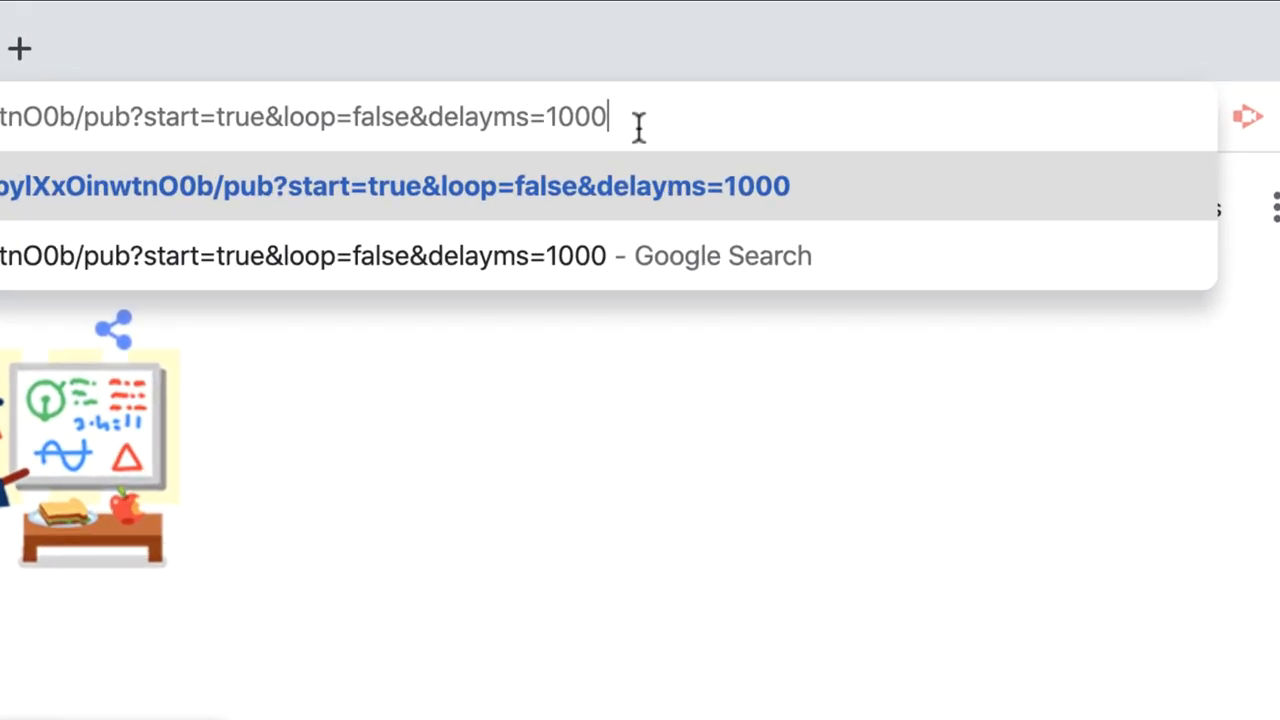
{"action": "key", "text": "Backspace"}
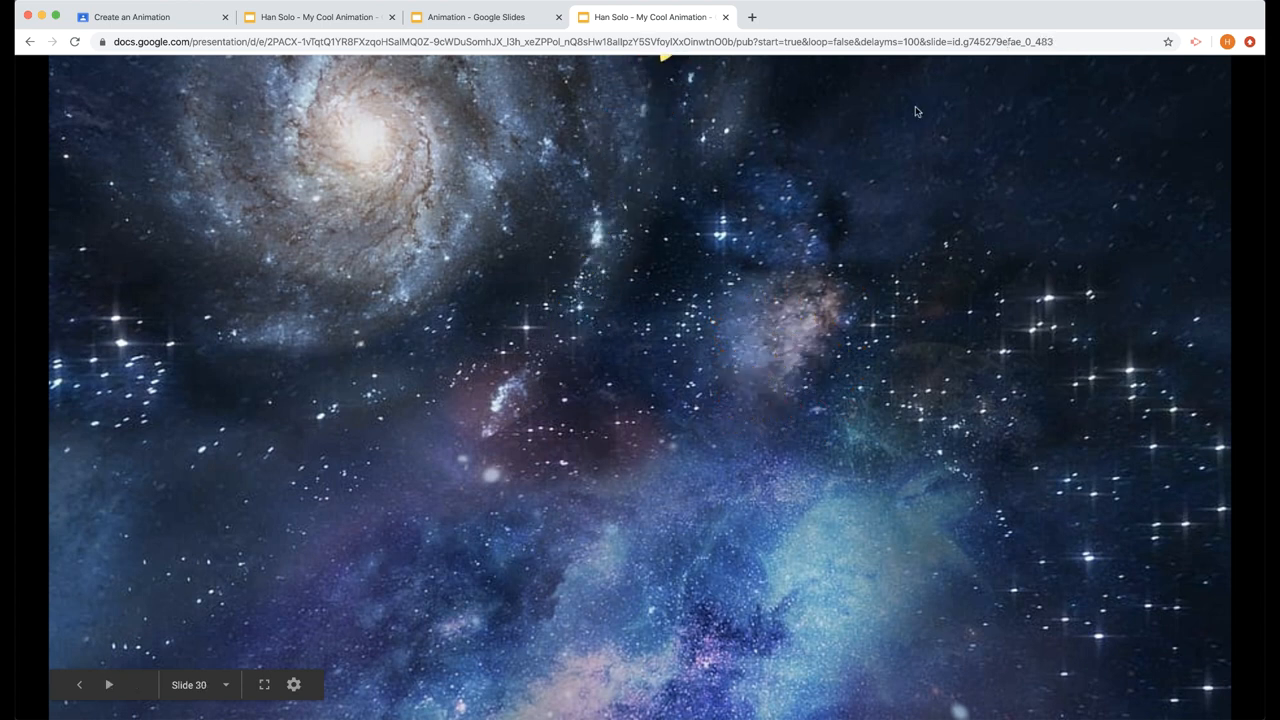
{"action": "left_click", "coordinate": [112, 684]}
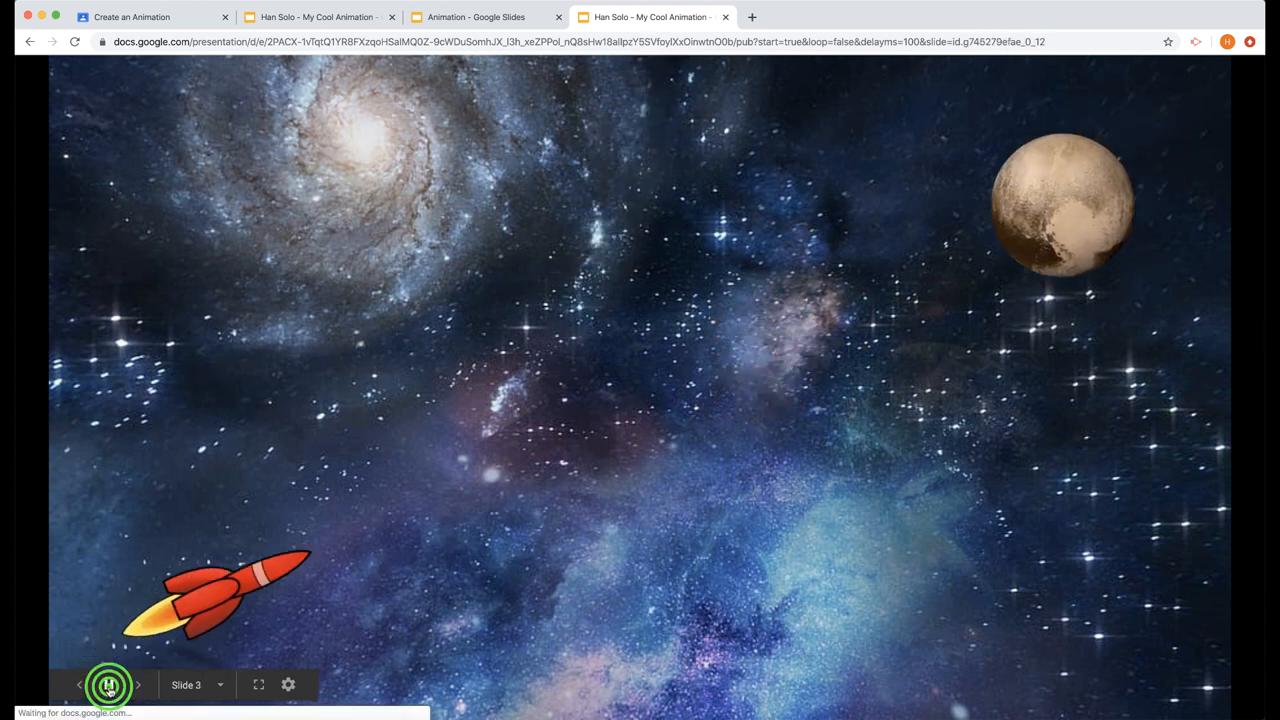
{"action": "left_click", "coordinate": [110, 684]}
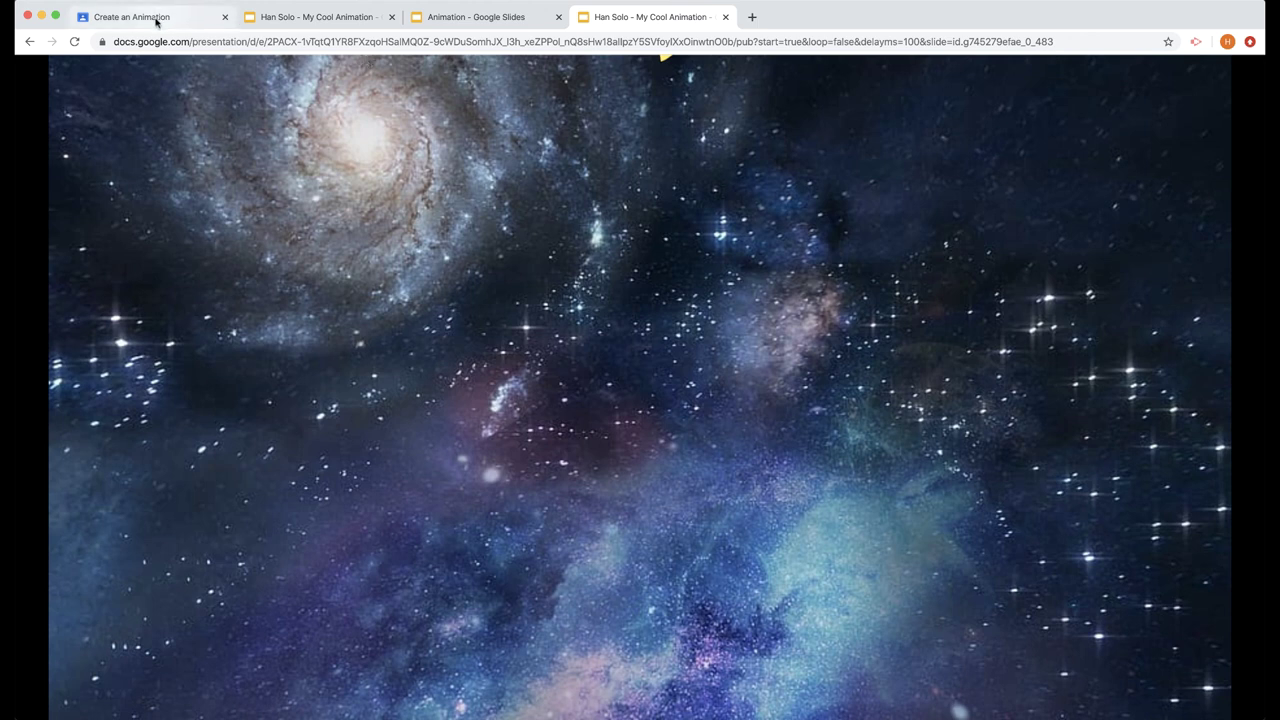
- Paste the published animation link as a class comment, shortening delayms from 1000 to 100
{"action": "left_click", "coordinate": [140, 16]}
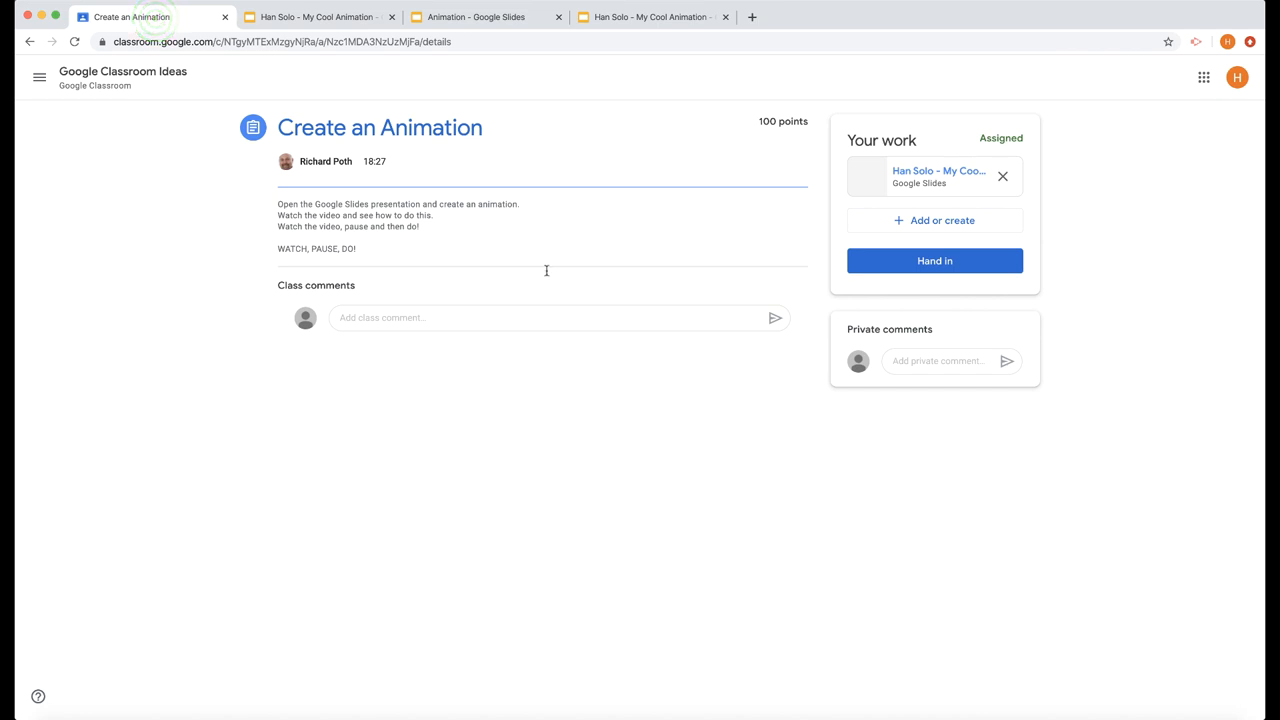
{"action": "left_click", "coordinate": [460, 318]}
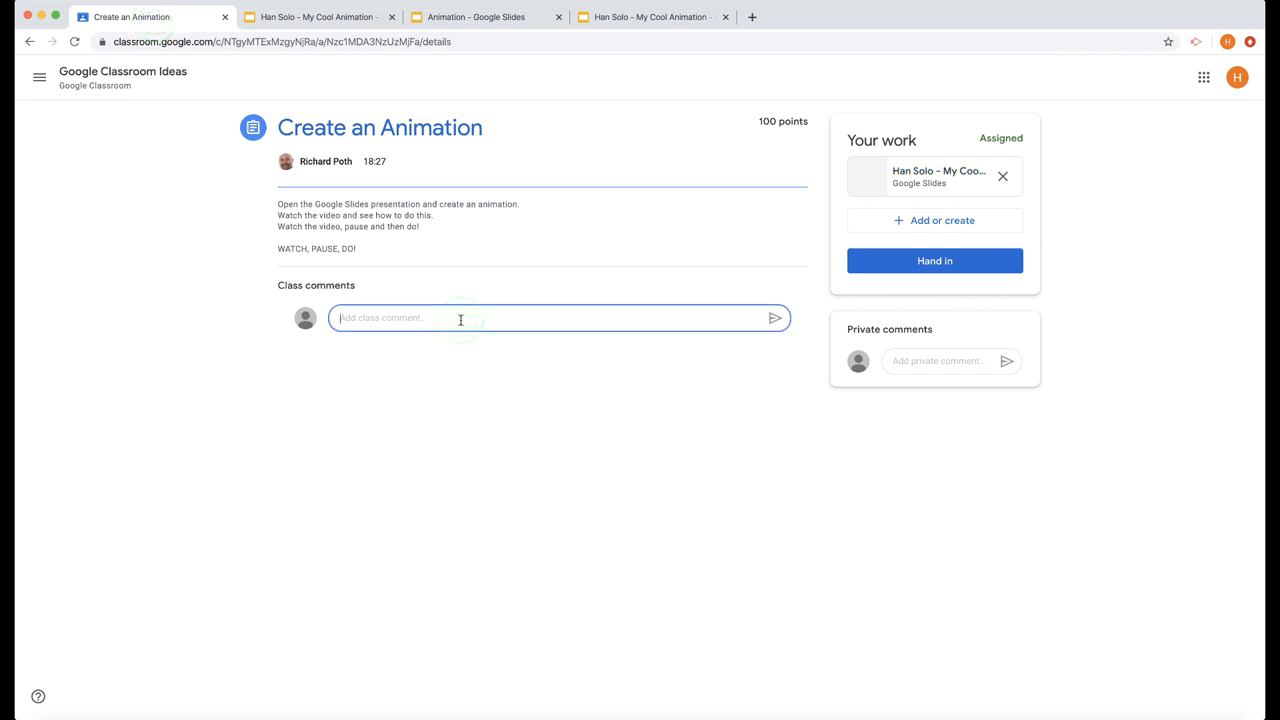
{"action": "key", "text": "Ctrl+v"}
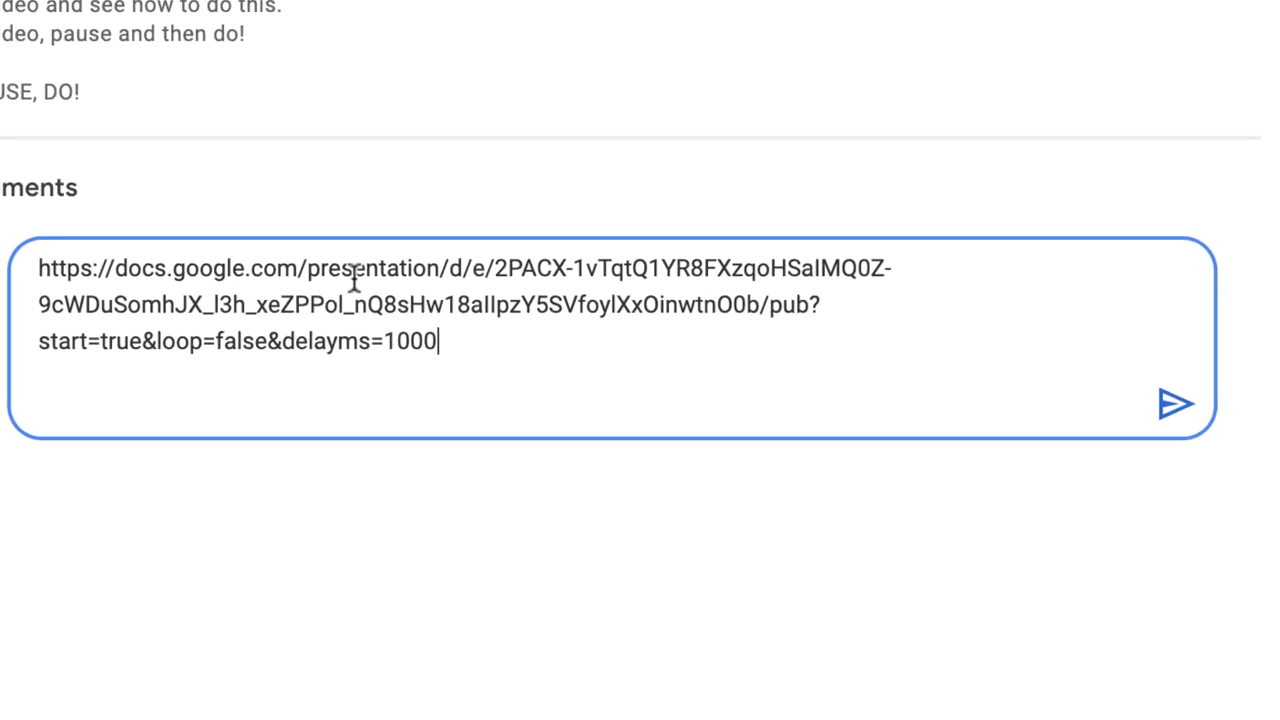
{"action": "key", "text": "Backspace"}
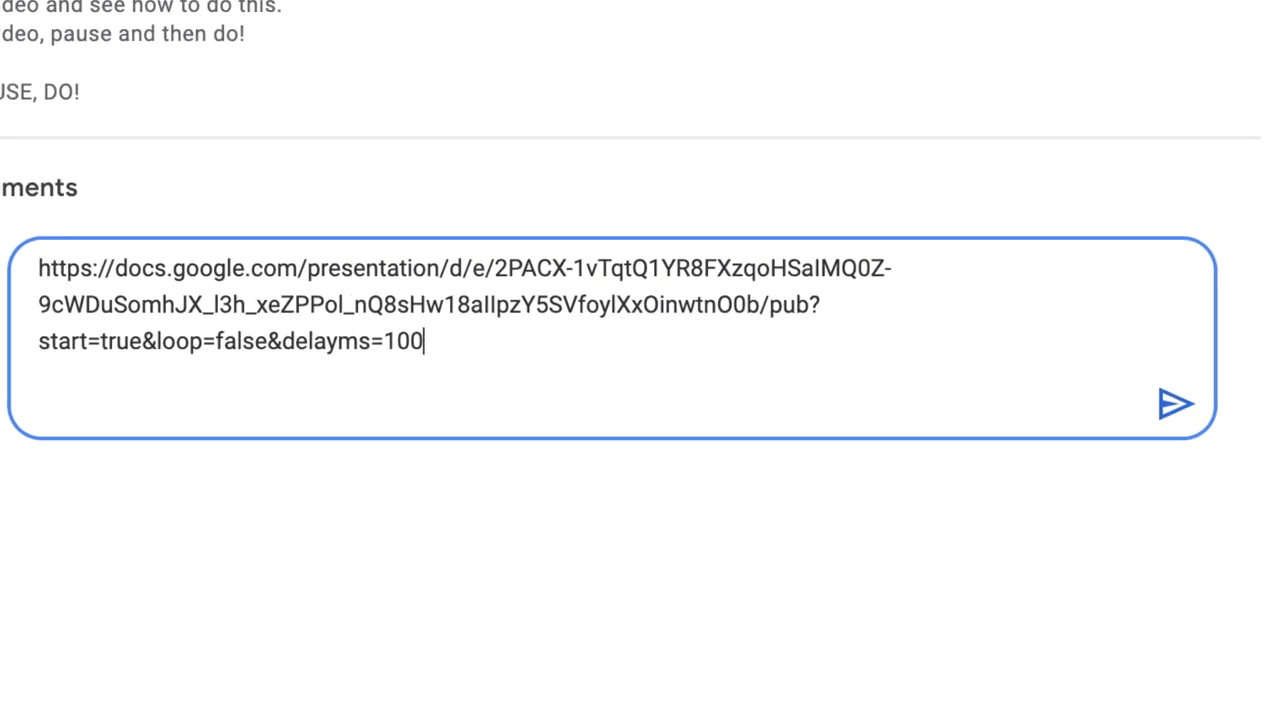
{"action": "mouse_move", "coordinate": [1174, 404]}
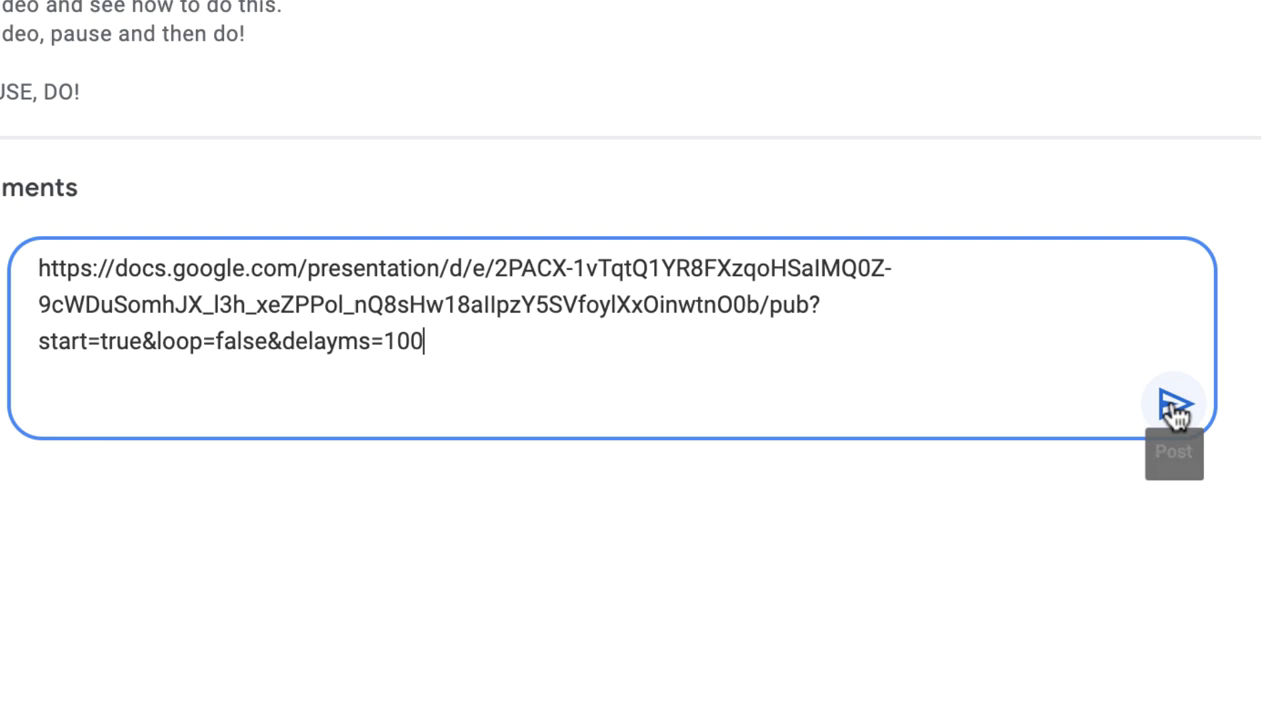
- Post the comment and hand in the Create an Animation assignment
{"action": "left_click", "coordinate": [1176, 408]}
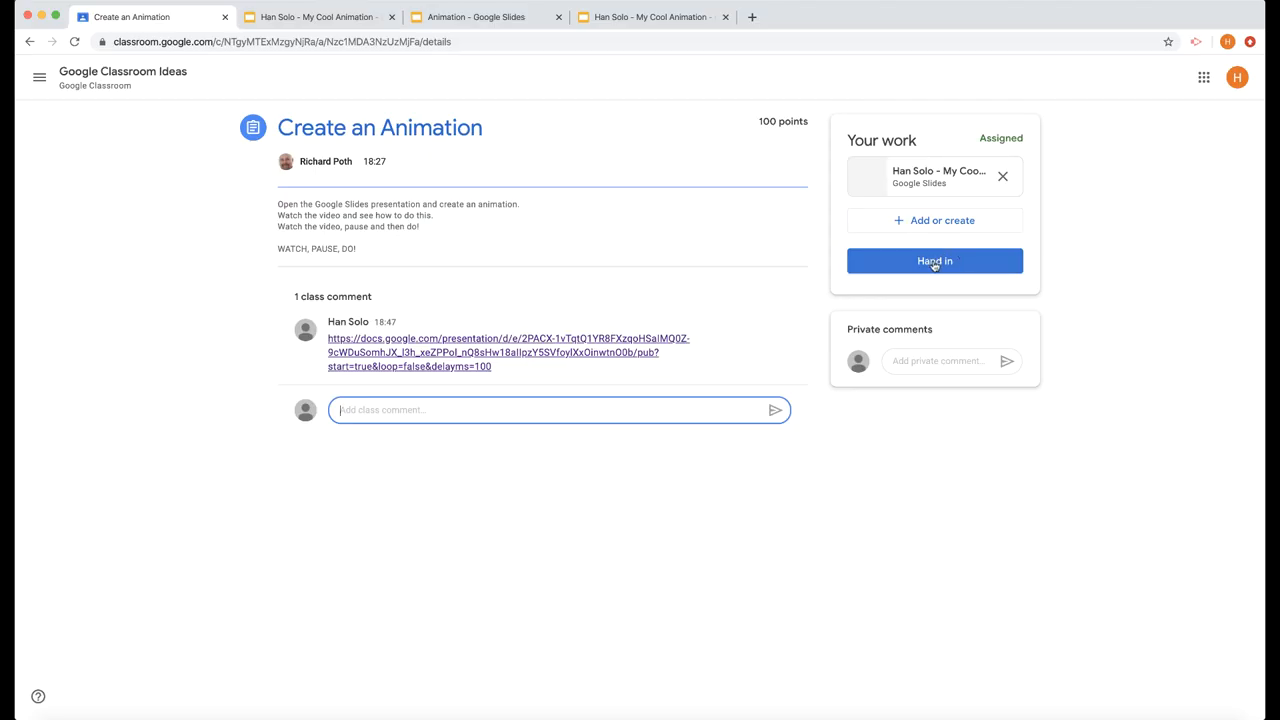
{"action": "left_click", "coordinate": [934, 260]}
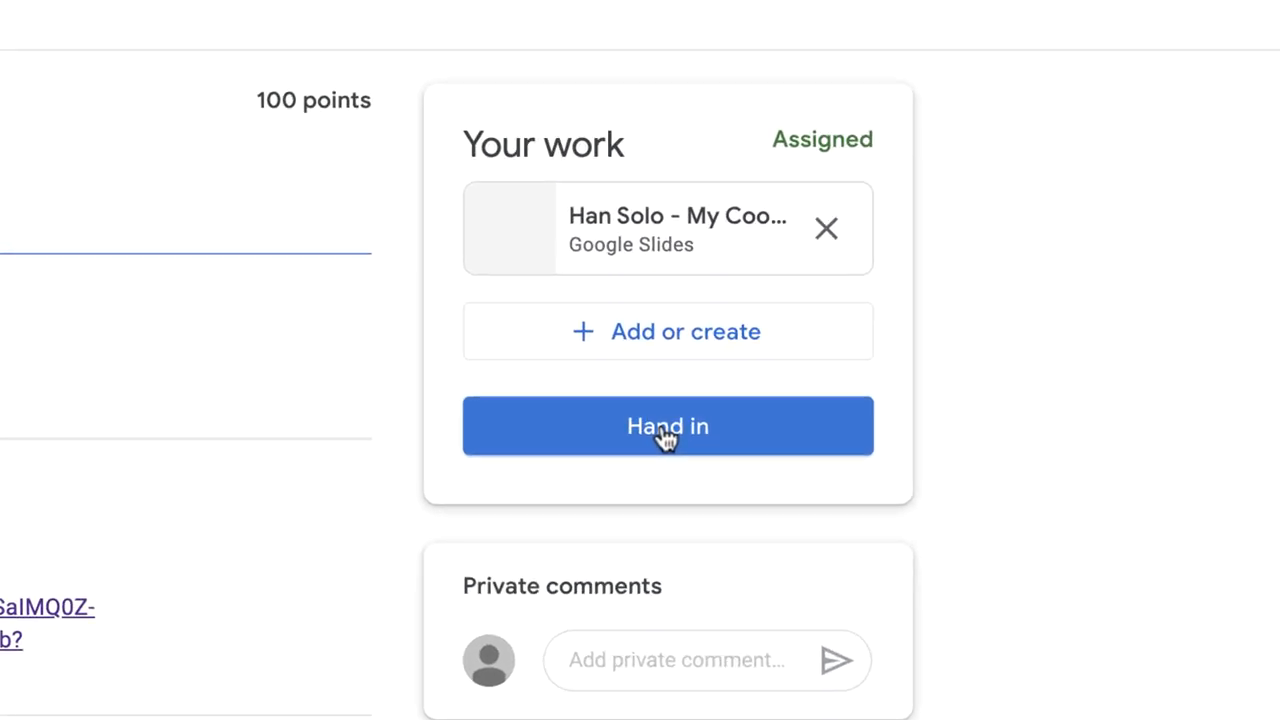